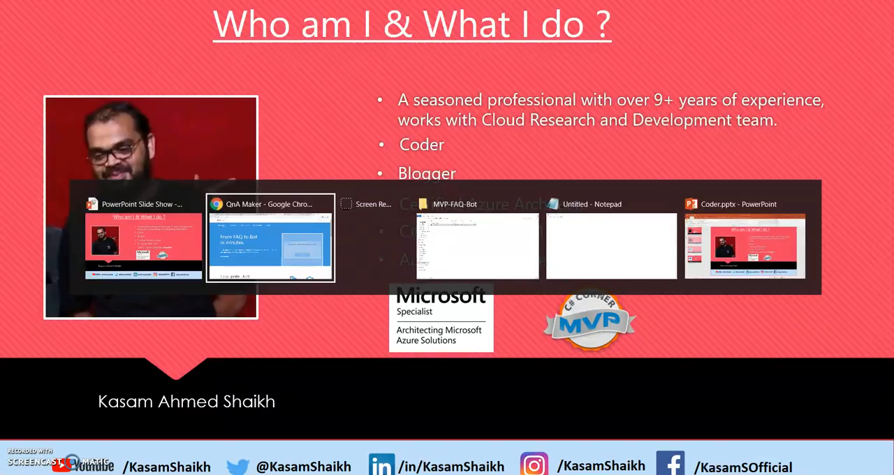
Switch from the slides to the qnamaker.ai page, using libertysandwich.com/FAQ as the example FAQ
{"action": "left_click", "coordinate": [270, 237]}
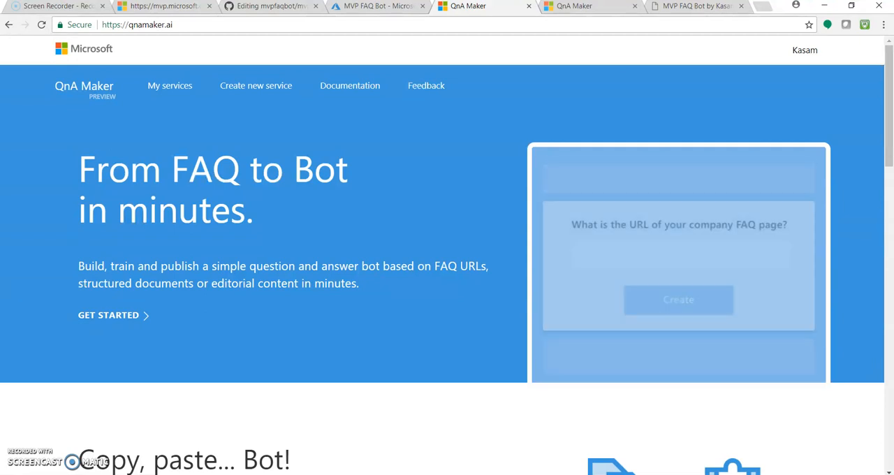
{"action": "type", "text": "libertysandwich.com/FAQ"}
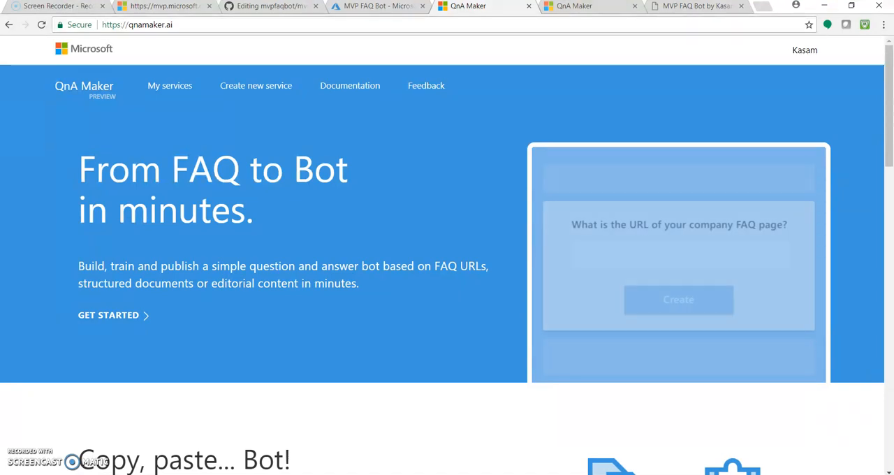
{"action": "type", "text": "libertysandwich.com/FAQ"}
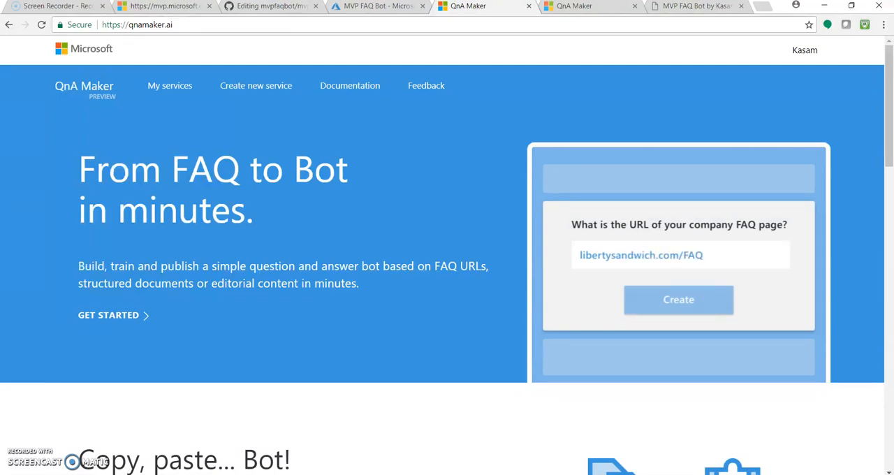
{"action": "left_click", "coordinate": [678, 299]}
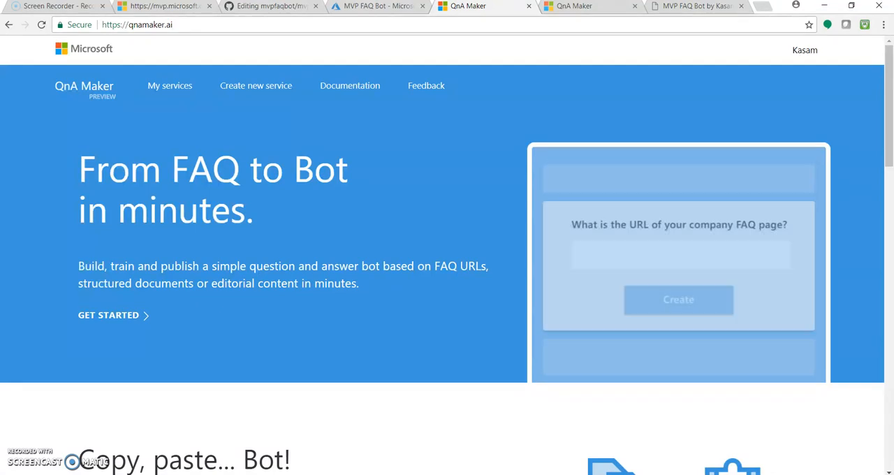
{"action": "type", "text": "libertysandwich.com/FAQ"}
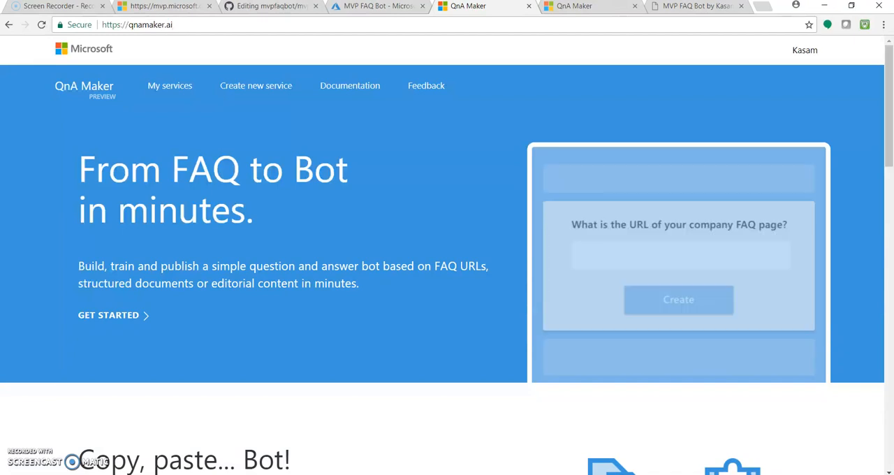
{"action": "type", "text": "libertysandwich.com/FAQ"}
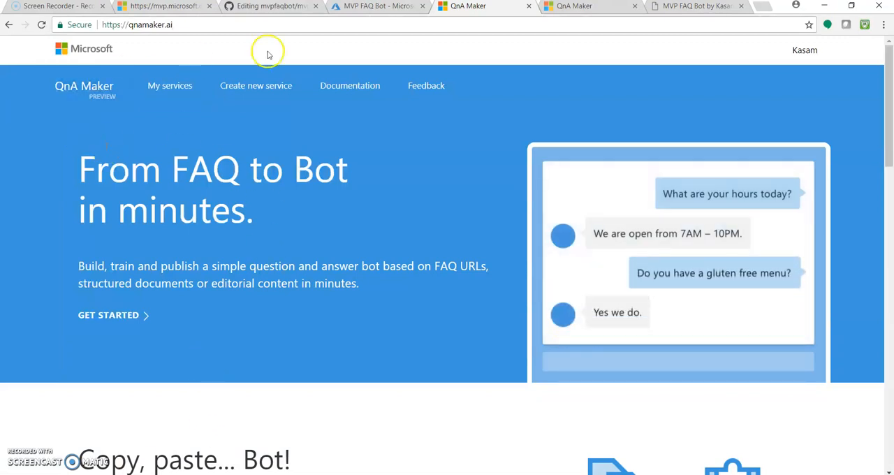
Open Documentation and scroll to the FAQ-to-bot-channels architecture diagram
{"action": "left_click", "coordinate": [349, 85]}
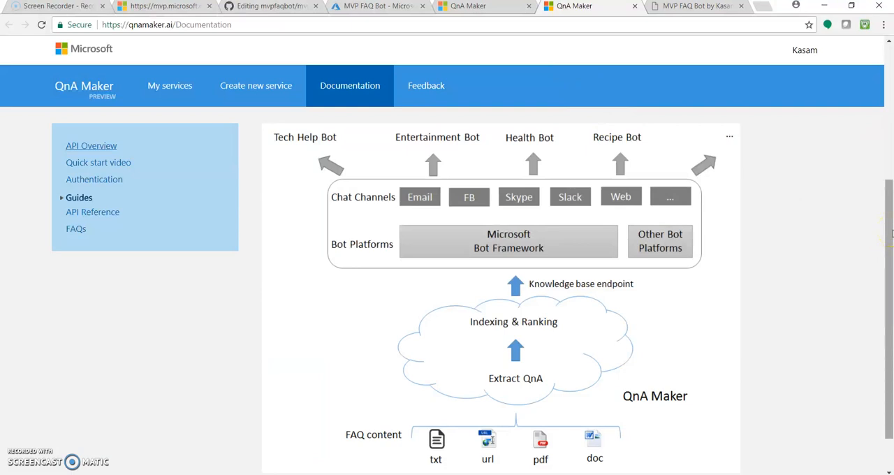
{"action": "scroll", "scroll_direction": "down", "scroll_amount": 3}
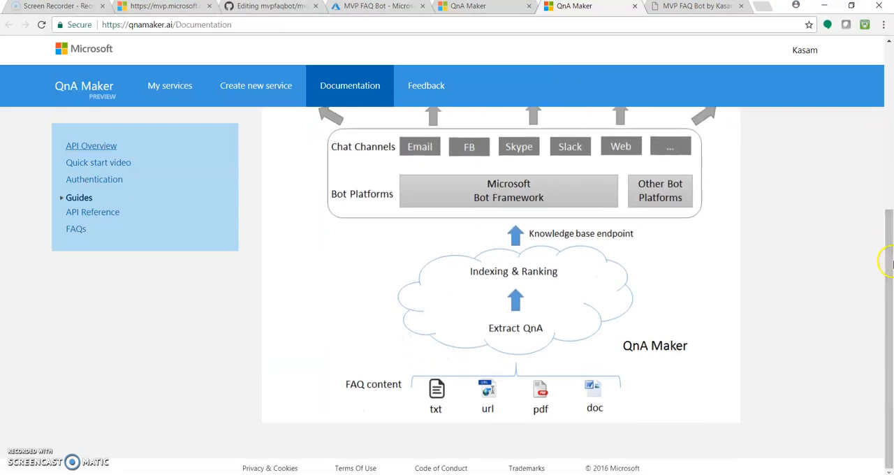
{"action": "mouse_move", "coordinate": [717, 307]}
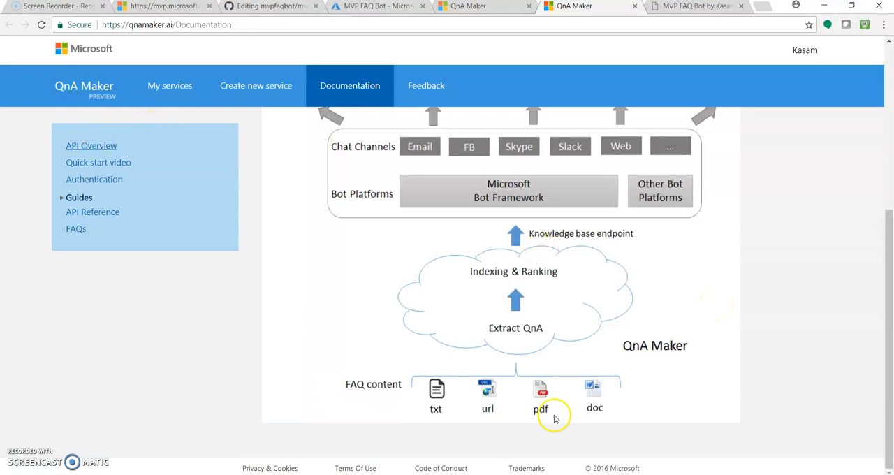
{"action": "mouse_move", "coordinate": [890, 437]}
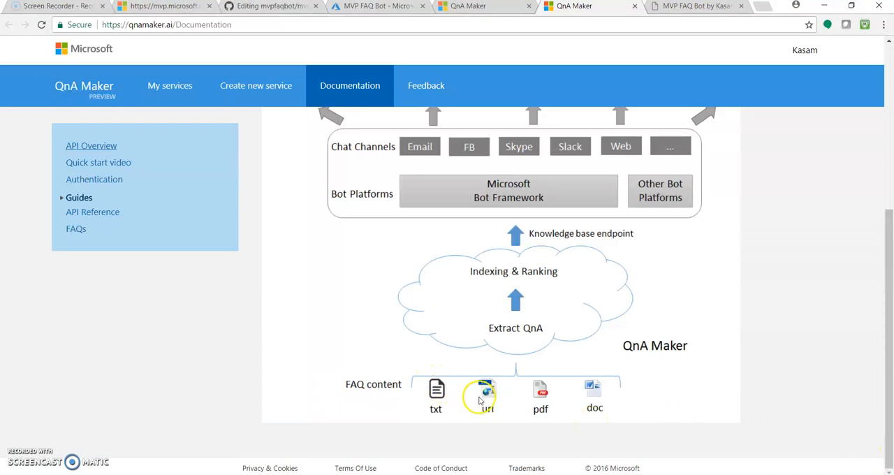
{"action": "mouse_move", "coordinate": [631, 423]}
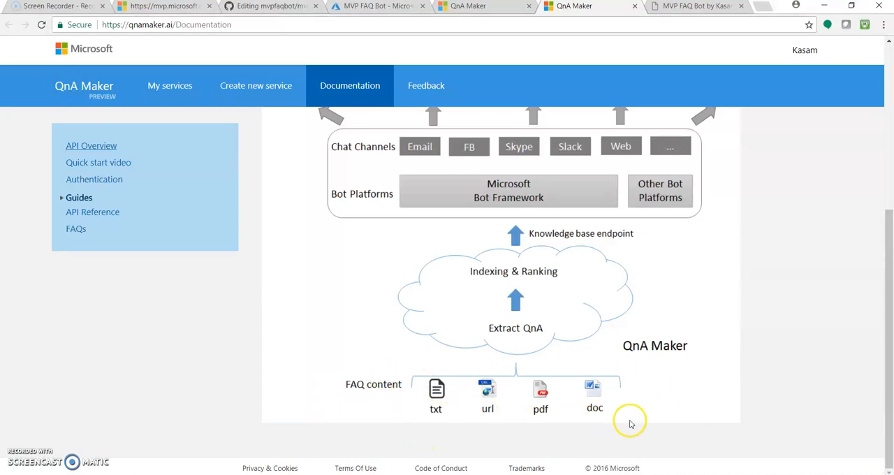
{"action": "mouse_move", "coordinate": [545, 302]}
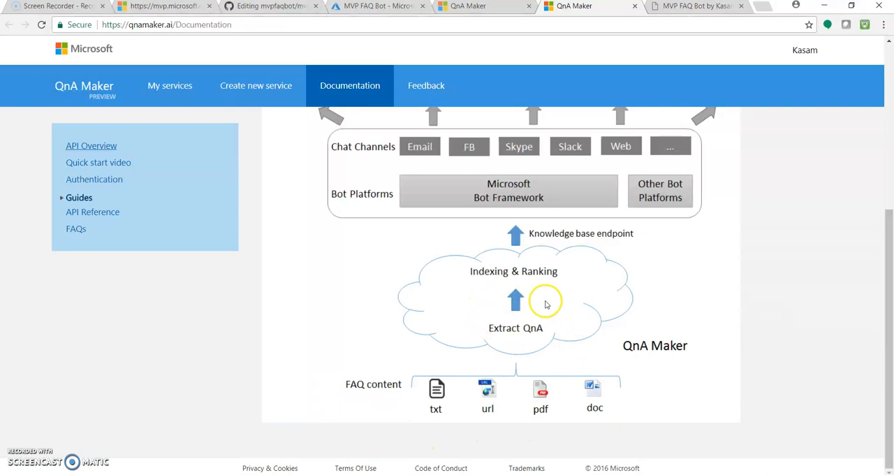
{"action": "mouse_move", "coordinate": [559, 302]}
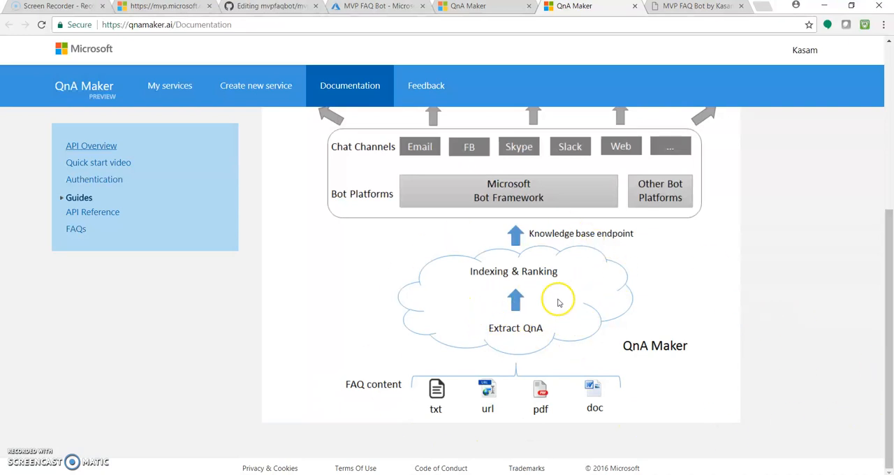
{"action": "mouse_move", "coordinate": [551, 232]}
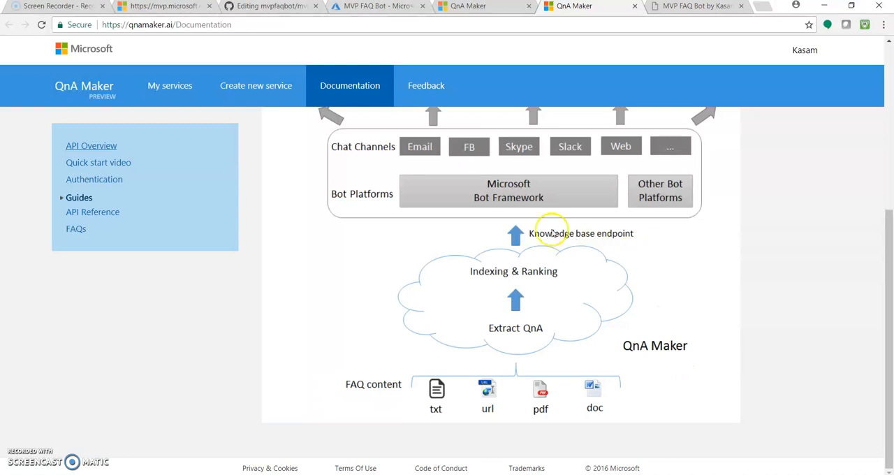
{"action": "mouse_move", "coordinate": [759, 330]}
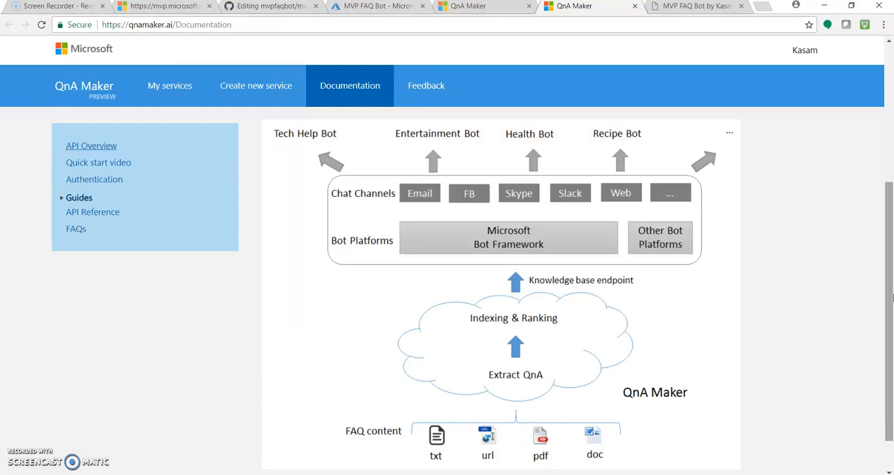
{"action": "mouse_move", "coordinate": [766, 60]}
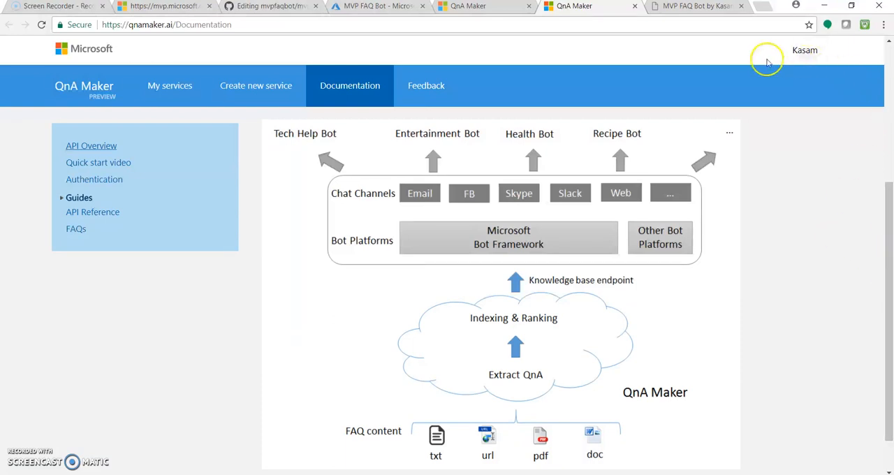
Look over the mvp.microsoft.com FAQ questions, then go back to the qnamaker.ai home tab
{"action": "left_click", "coordinate": [473, 6]}
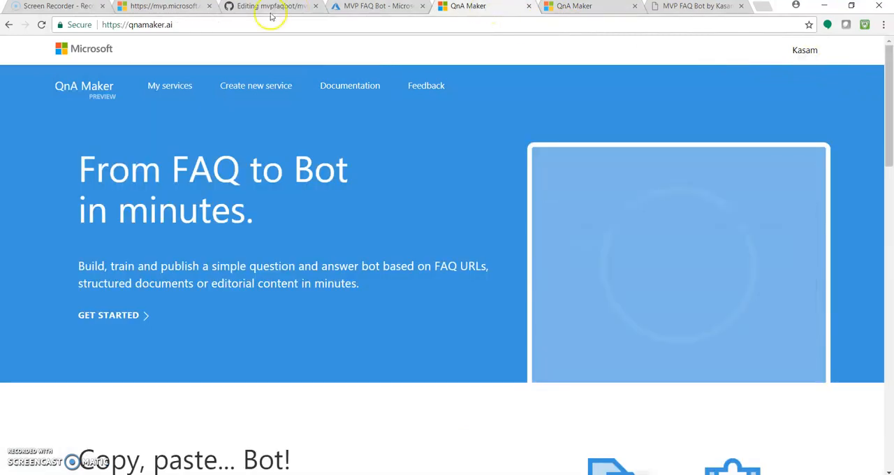
{"action": "left_click", "coordinate": [167, 7]}
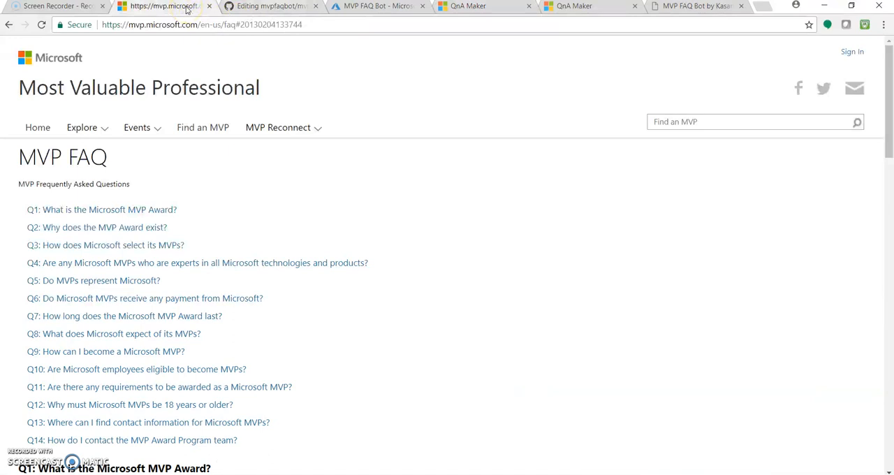
{"action": "mouse_move", "coordinate": [384, 259]}
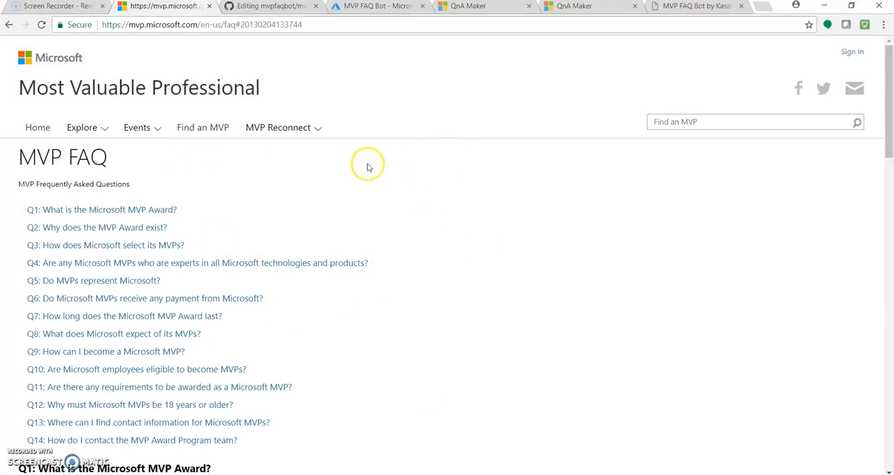
{"action": "mouse_move", "coordinate": [118, 157]}
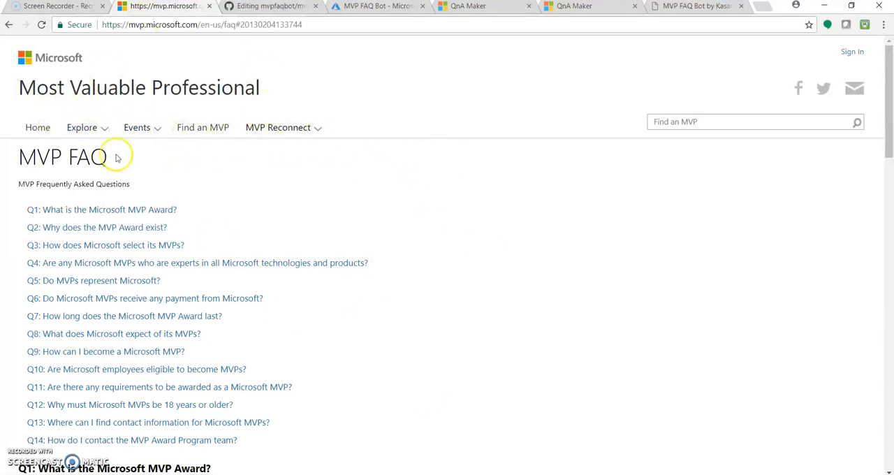
{"action": "mouse_move", "coordinate": [244, 271]}
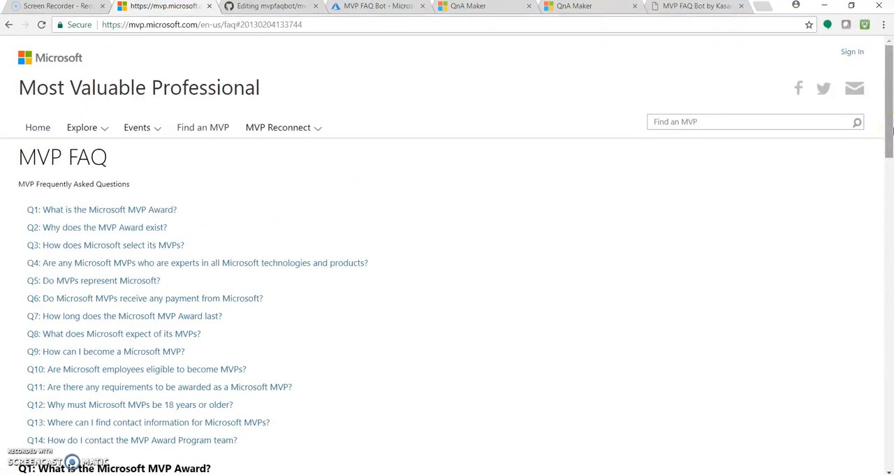
{"action": "left_click", "coordinate": [461, 6]}
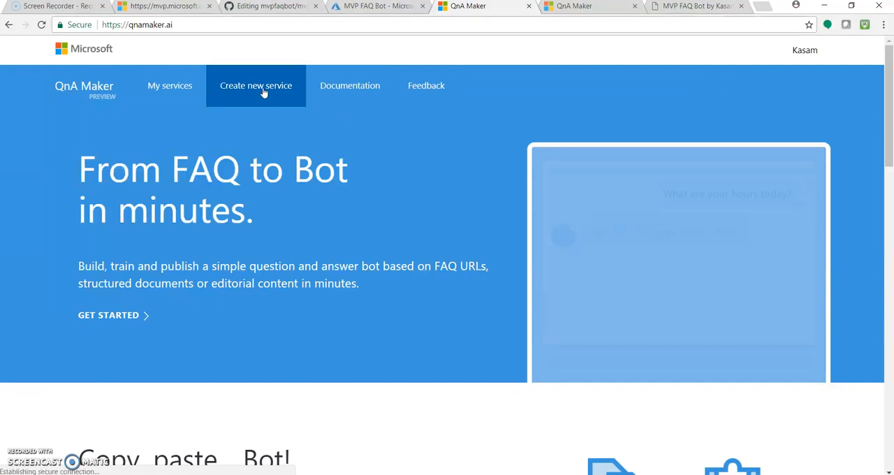
Start a new QnA service and enter mvpfaqbot as its name
{"action": "left_click", "coordinate": [256, 85]}
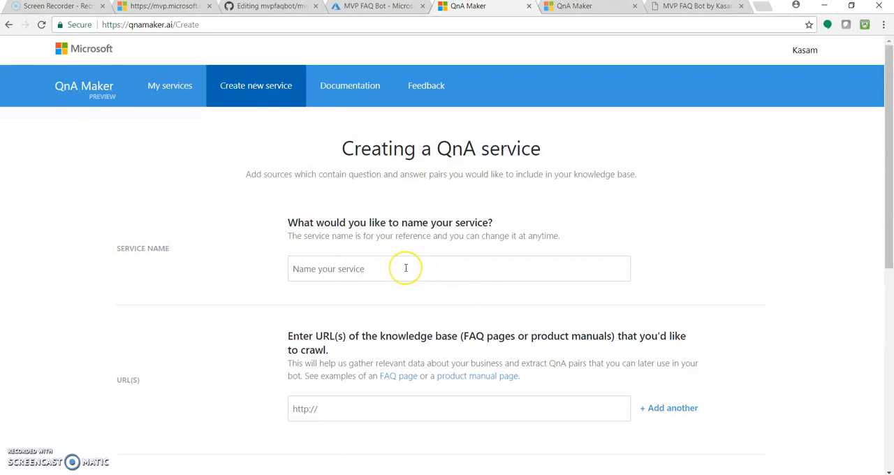
{"action": "left_click", "coordinate": [406, 268]}
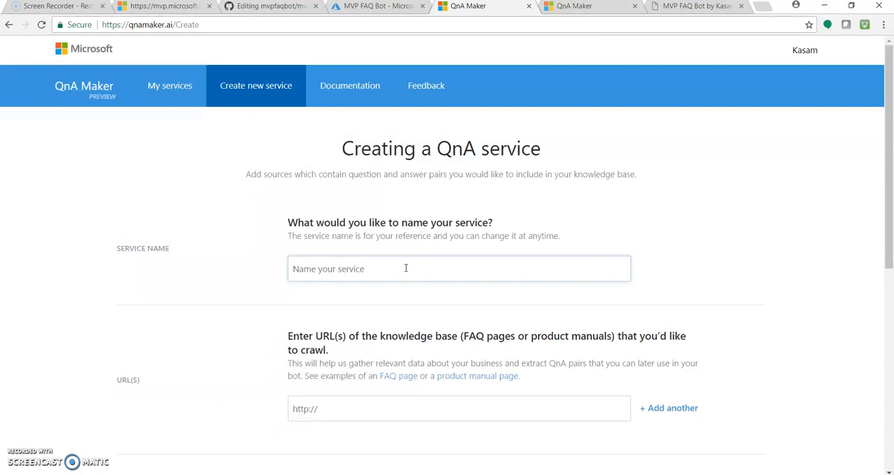
{"action": "type", "text": "mvp"}
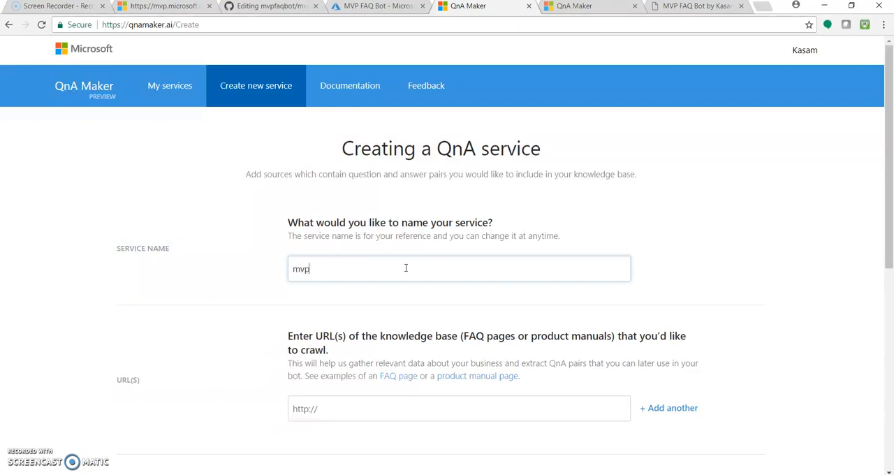
{"action": "type", "text": "faq"}
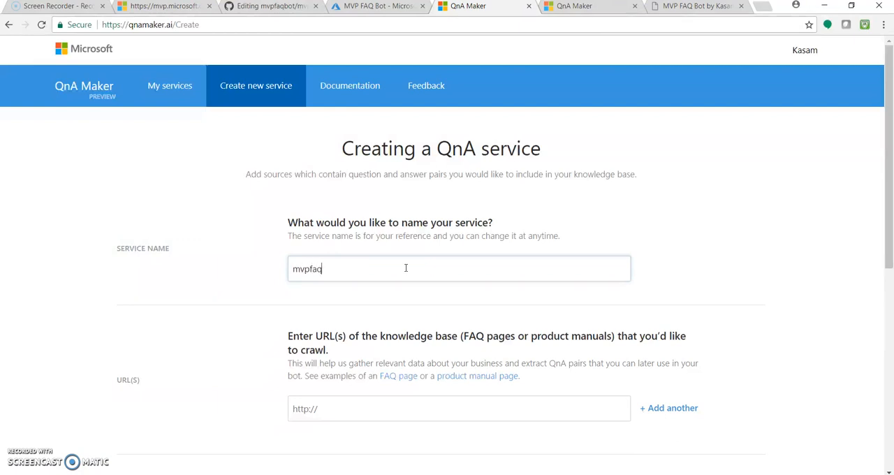
{"action": "type", "text": "bot"}
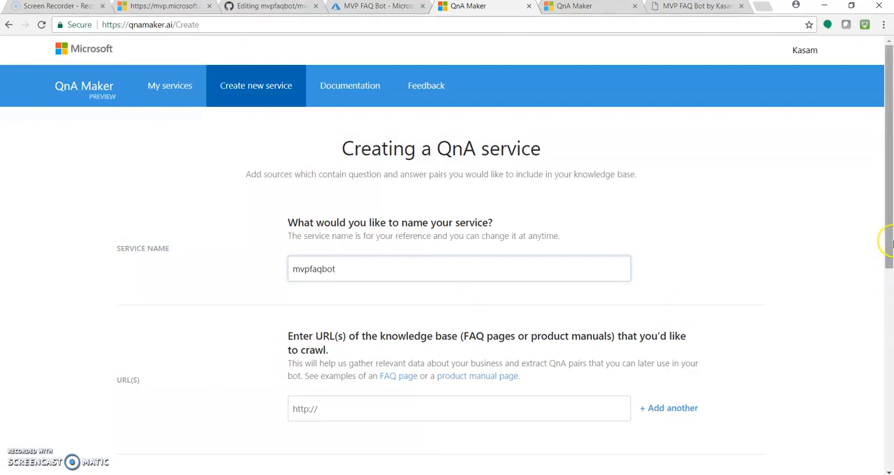
Scroll through the creation options, copy the MVP FAQ page URL, and return to QnA Maker
{"action": "scroll", "scroll_direction": "down", "scroll_amount": 3}
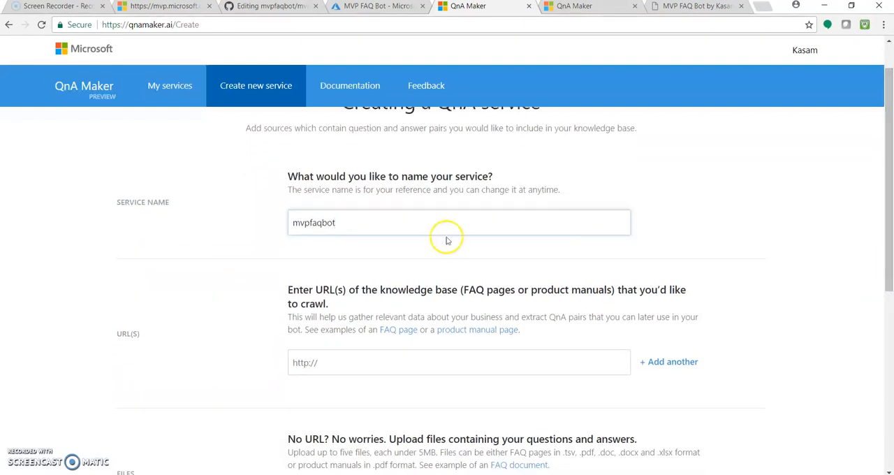
{"action": "mouse_move", "coordinate": [887, 234]}
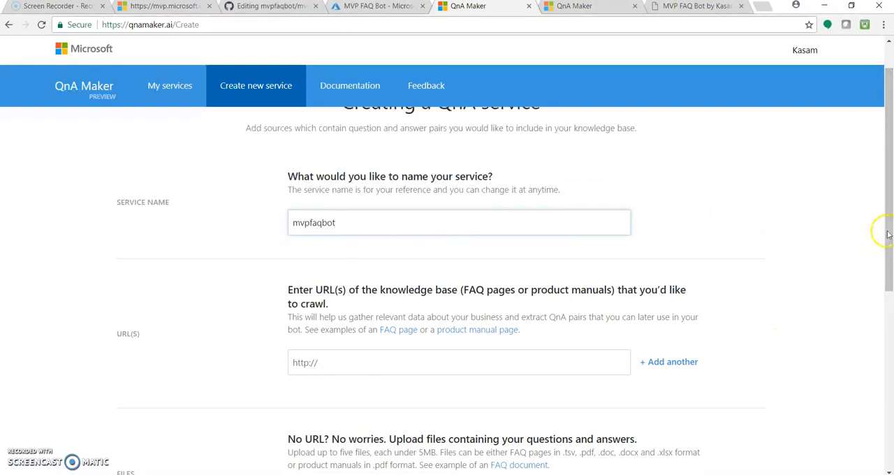
{"action": "scroll", "scroll_direction": "down", "scroll_amount": 3}
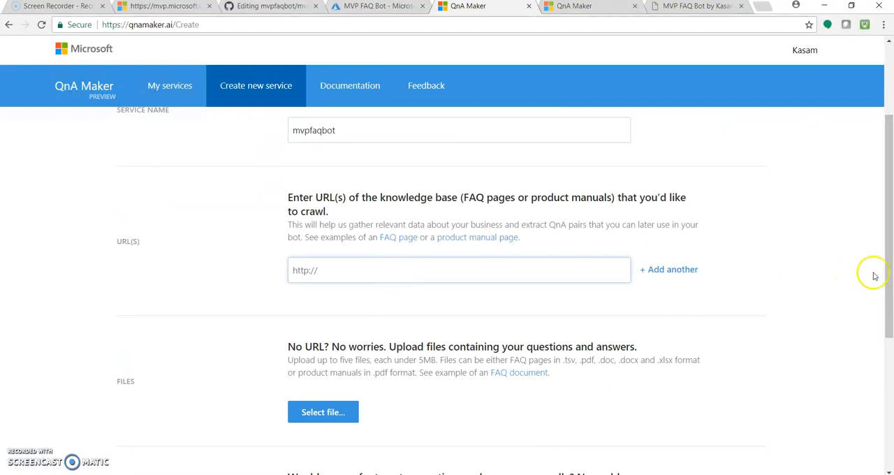
{"action": "scroll", "scroll_direction": "down", "scroll_amount": 3}
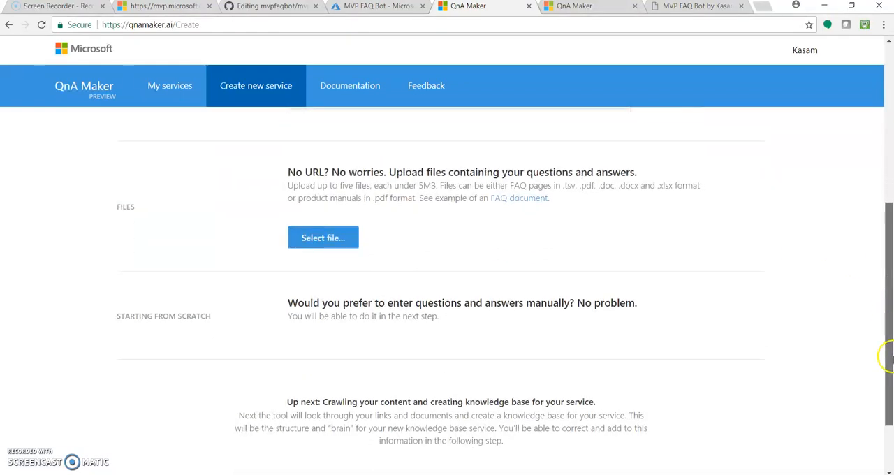
{"action": "mouse_move", "coordinate": [647, 203]}
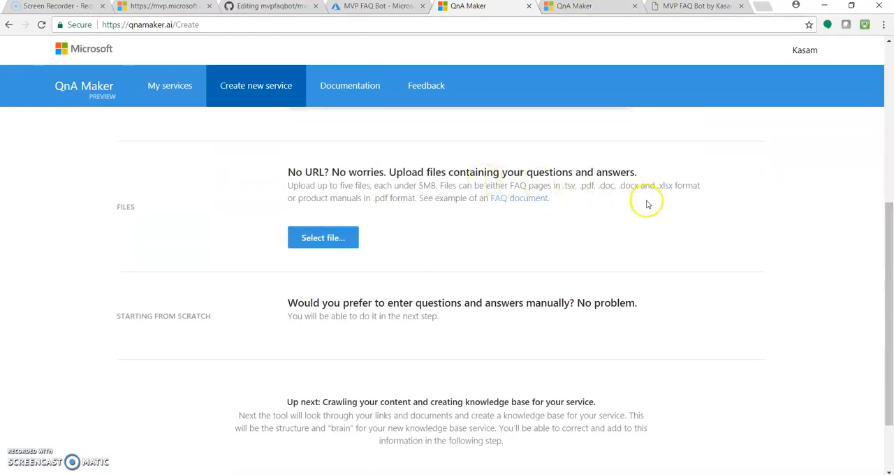
{"action": "mouse_move", "coordinate": [520, 230]}
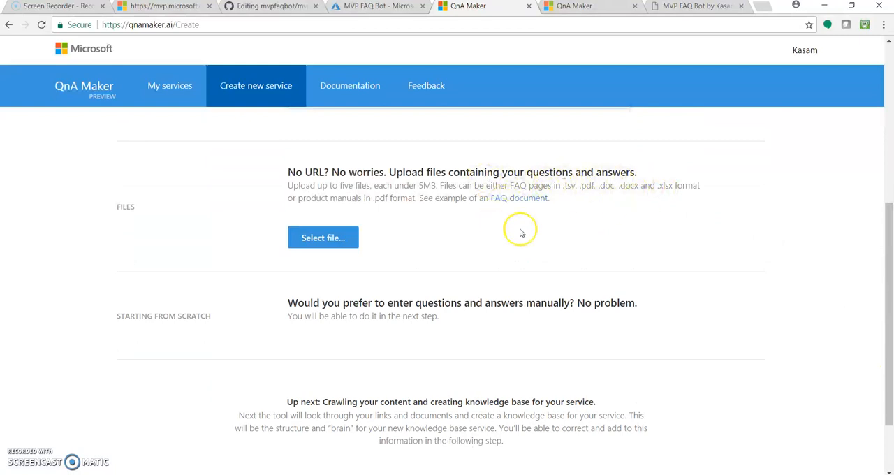
{"action": "mouse_move", "coordinate": [539, 230]}
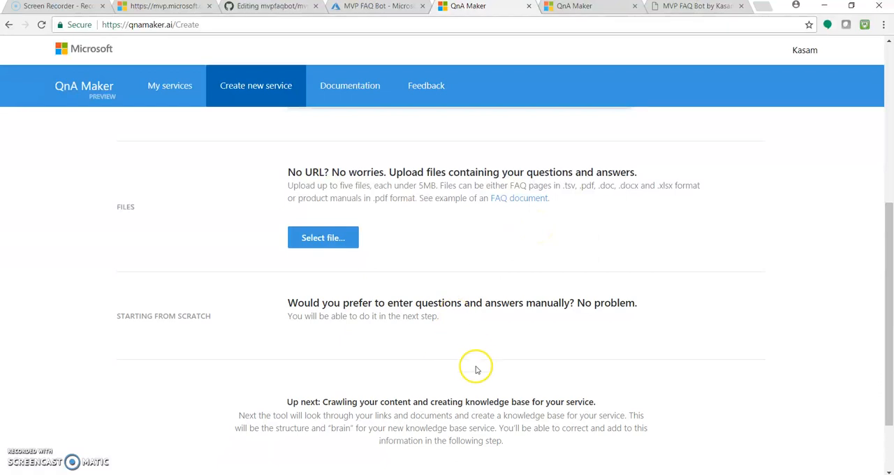
{"action": "mouse_move", "coordinate": [476, 349]}
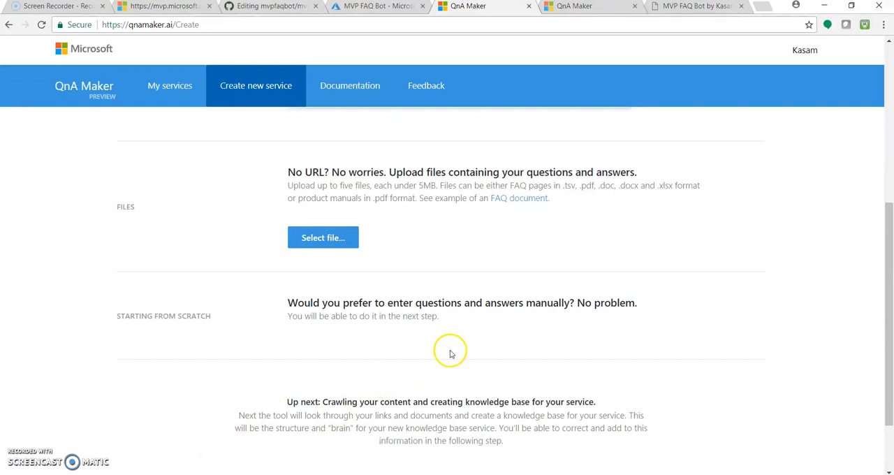
{"action": "mouse_move", "coordinate": [451, 340]}
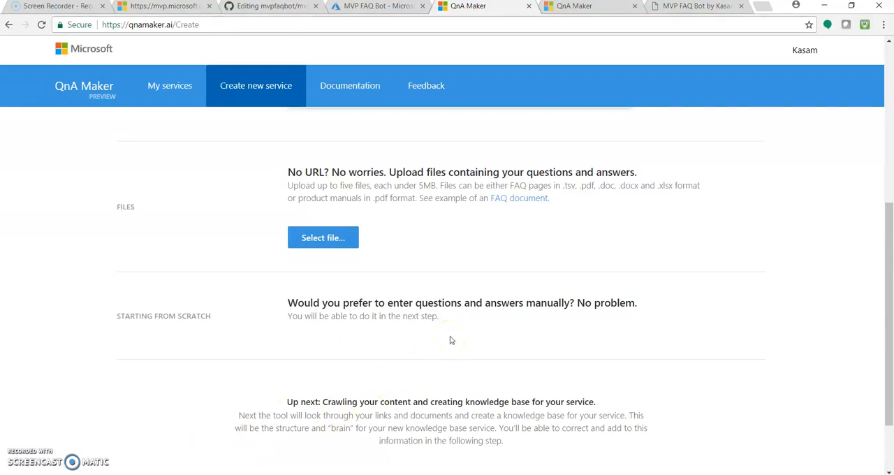
{"action": "mouse_move", "coordinate": [855, 382]}
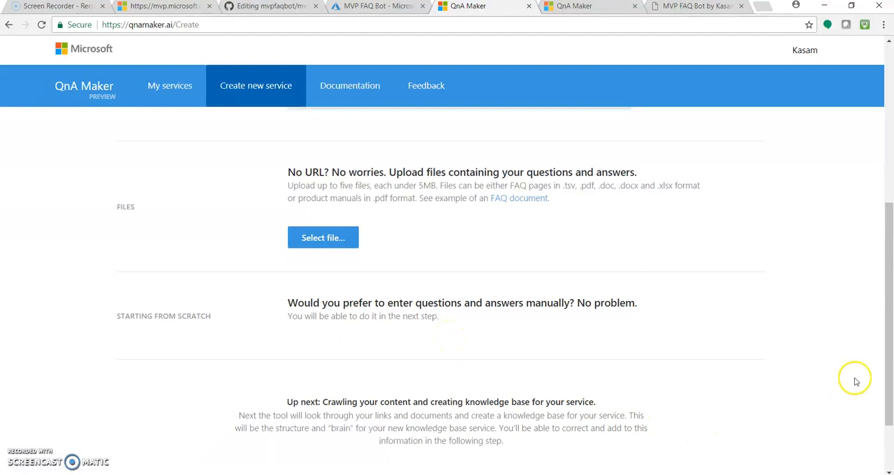
{"action": "scroll", "scroll_direction": "up", "scroll_amount": 3}
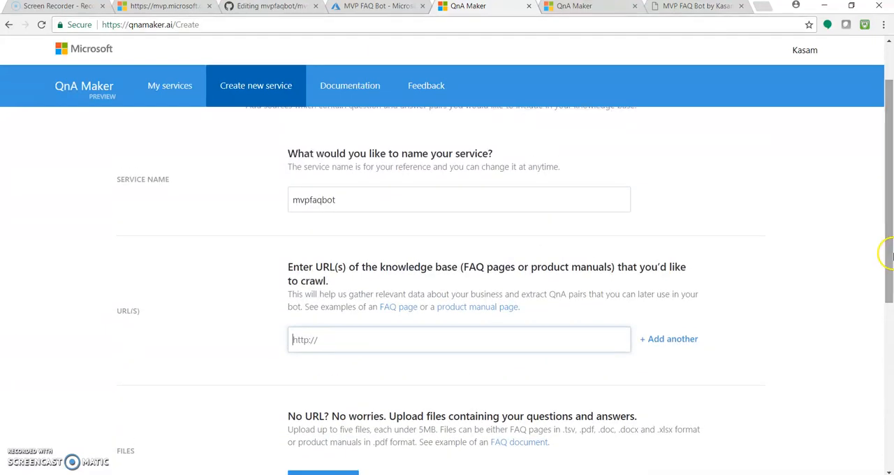
{"action": "left_click", "coordinate": [161, 10]}
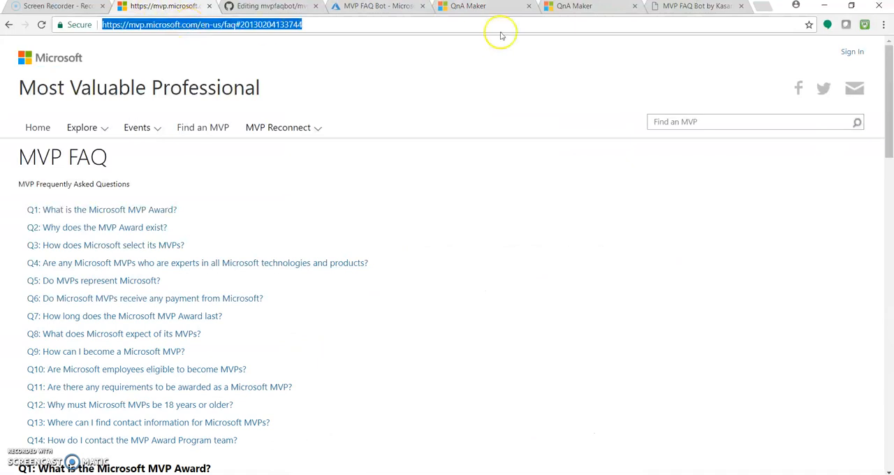
{"action": "left_click", "coordinate": [468, 5]}
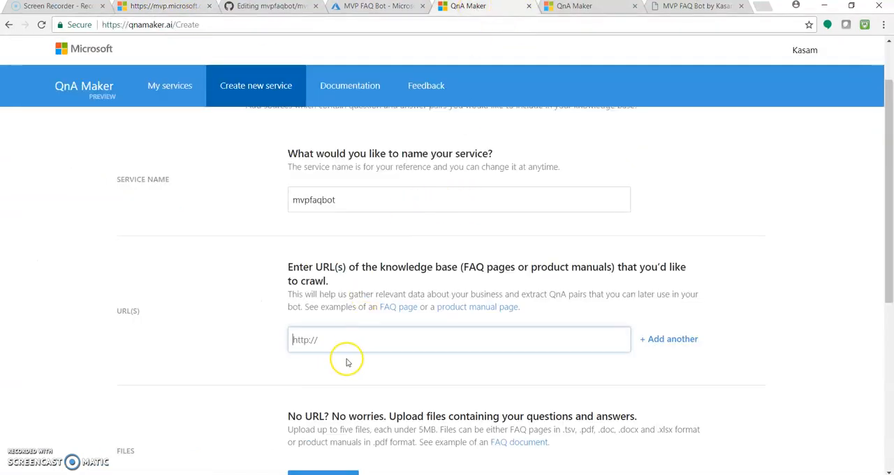
{"action": "type", "text": "https://mvp.microsoft.com/en-us/faq#20130204133744"}
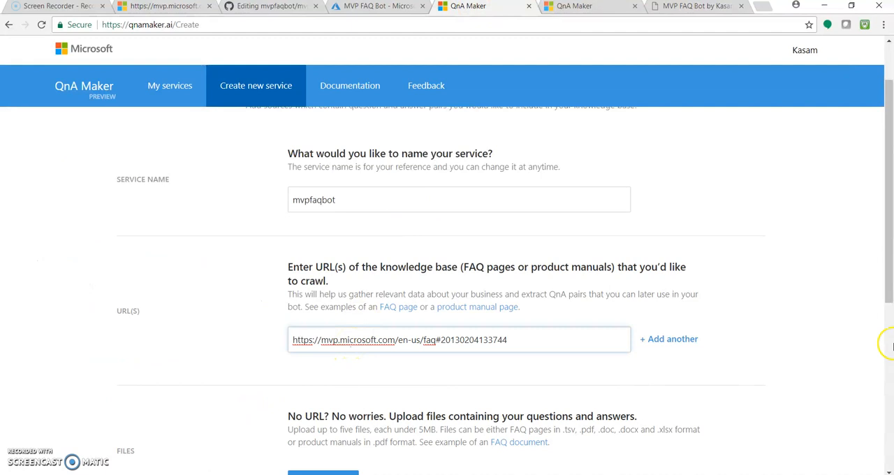
{"action": "scroll", "scroll_direction": "down", "scroll_amount": 3}
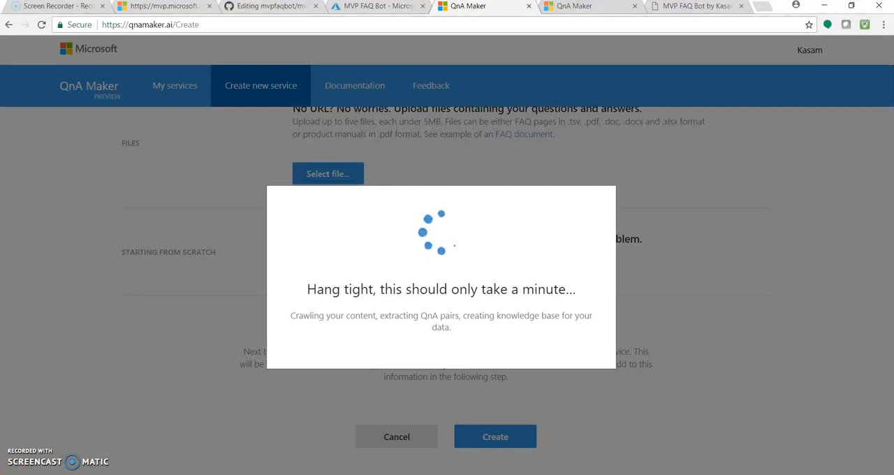
{"action": "mouse_move", "coordinate": [158, 397]}
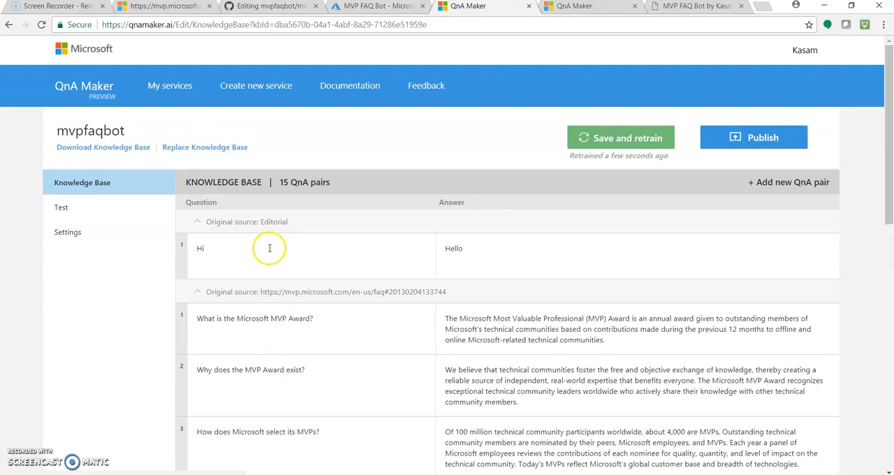
{"action": "scroll", "scroll_direction": "down", "scroll_amount": 3}
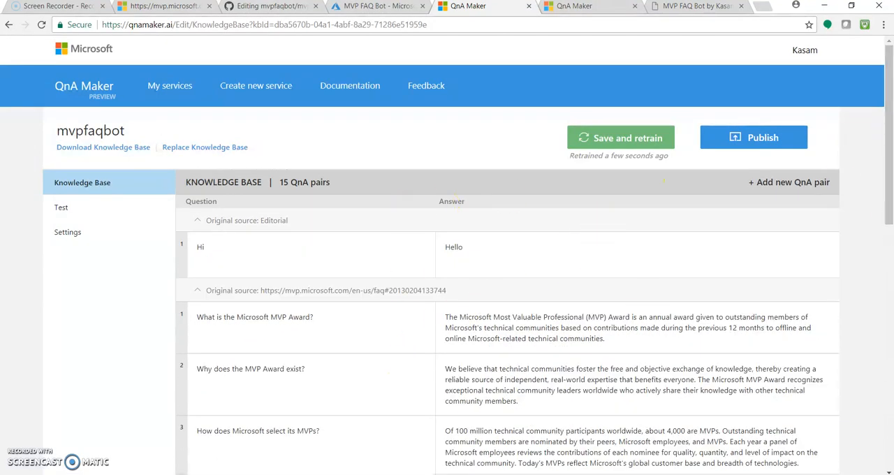
{"action": "scroll", "scroll_direction": "down", "scroll_amount": 3}
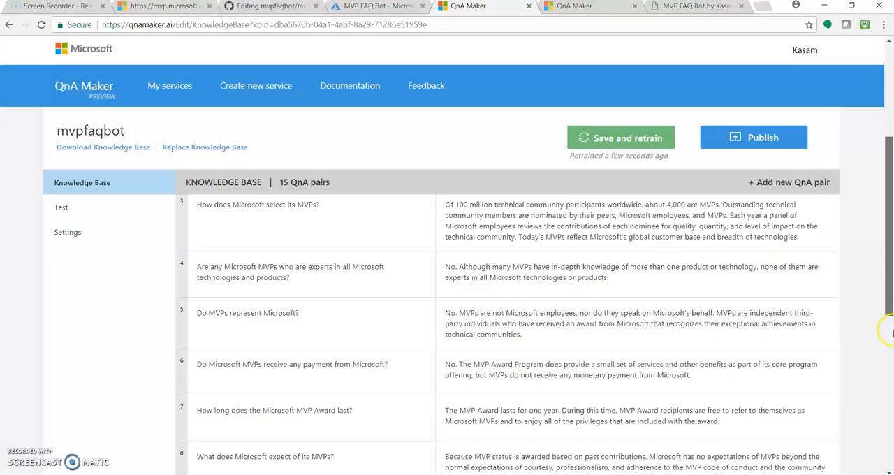
{"action": "scroll", "scroll_direction": "down", "scroll_amount": 3}
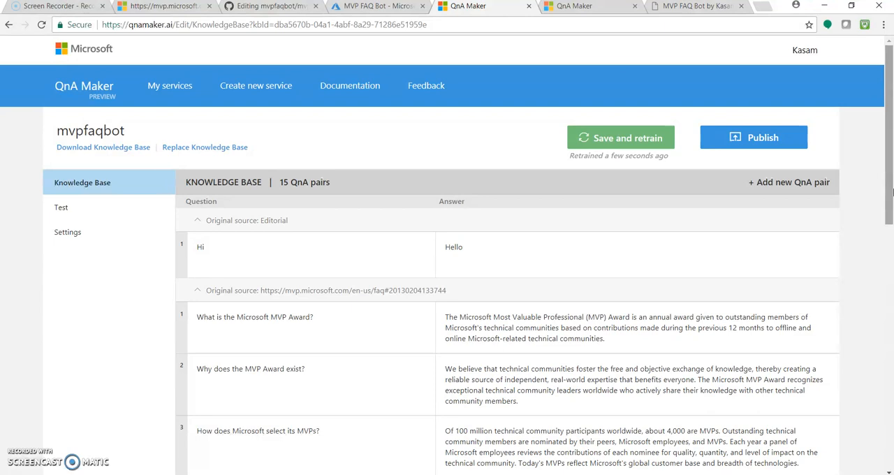
{"action": "mouse_move", "coordinate": [430, 264]}
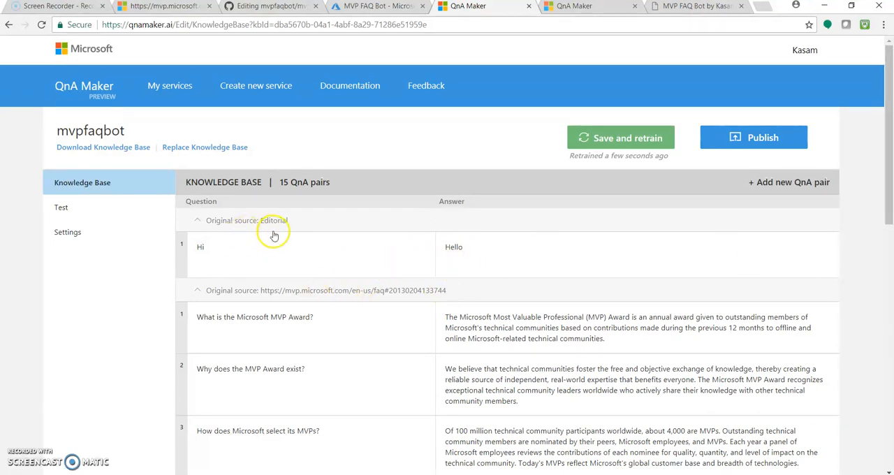
{"action": "mouse_move", "coordinate": [376, 299]}
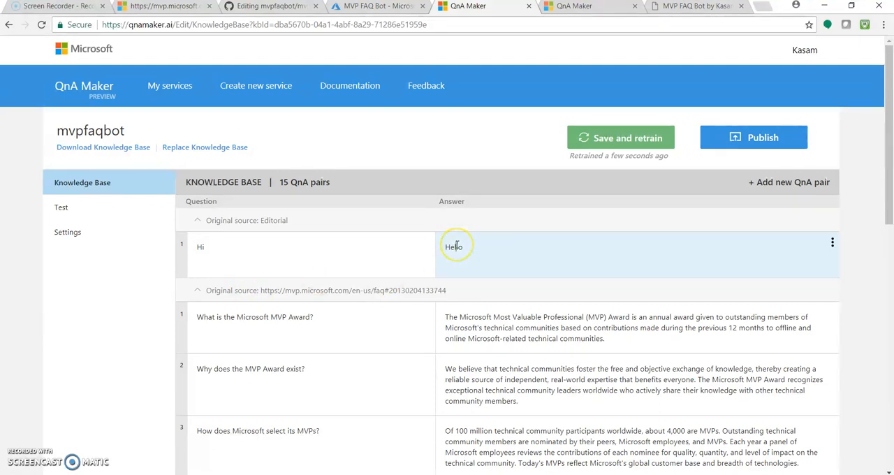
Change the Hi answer to 'Welcome to MVP FAQ Bot!' and save and retrain
{"action": "type", "text": "Welcome"}
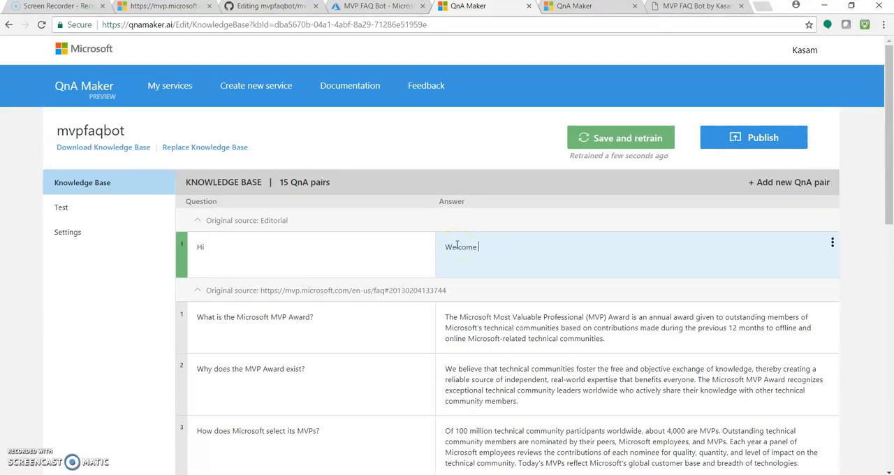
{"action": "type", "text": "to MVP F"}
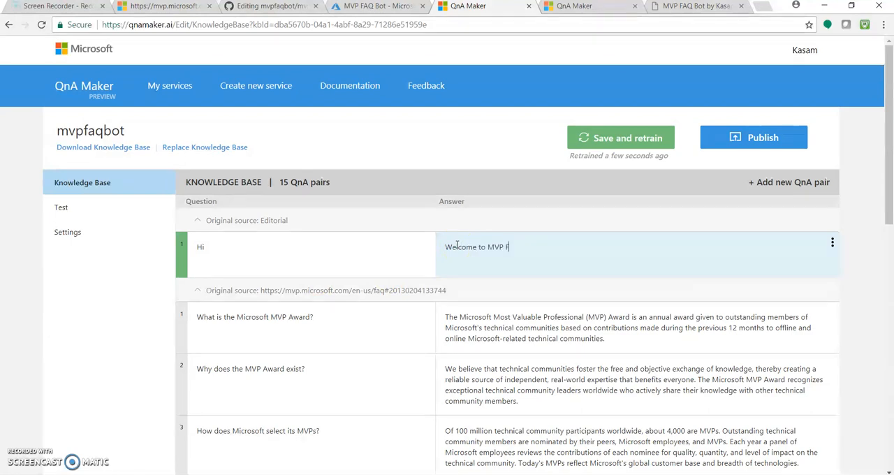
{"action": "type", "text": "AQ BOT"}
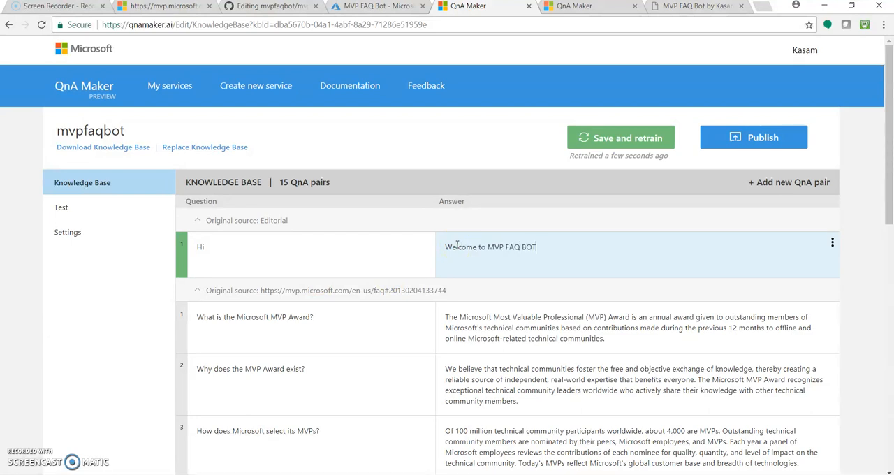
{"action": "key", "text": "Backspace"}
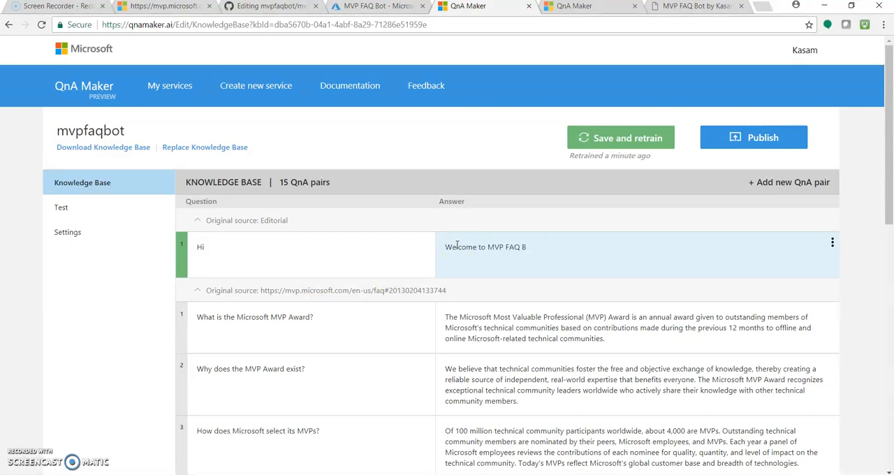
{"action": "type", "text": "ot!"}
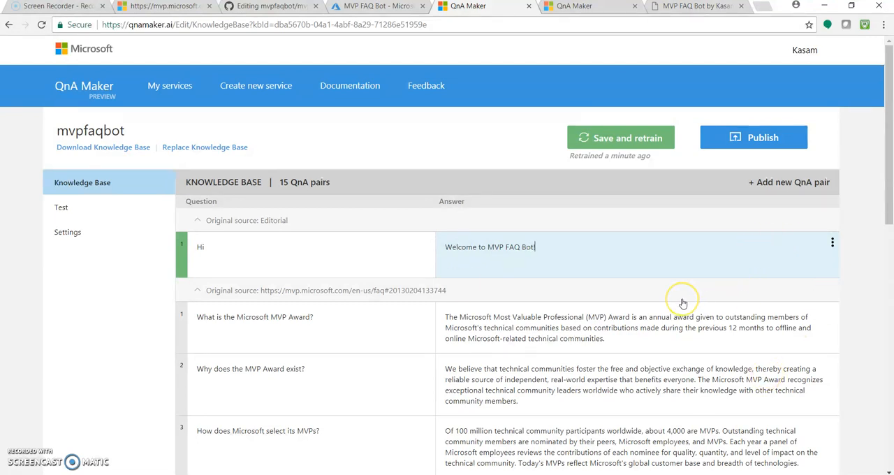
{"action": "mouse_move", "coordinate": [889, 199]}
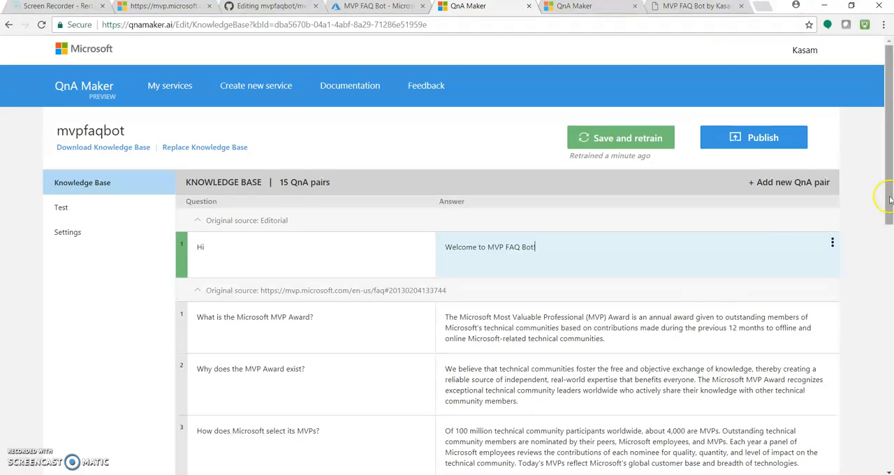
{"action": "scroll", "scroll_direction": "down", "scroll_amount": 3}
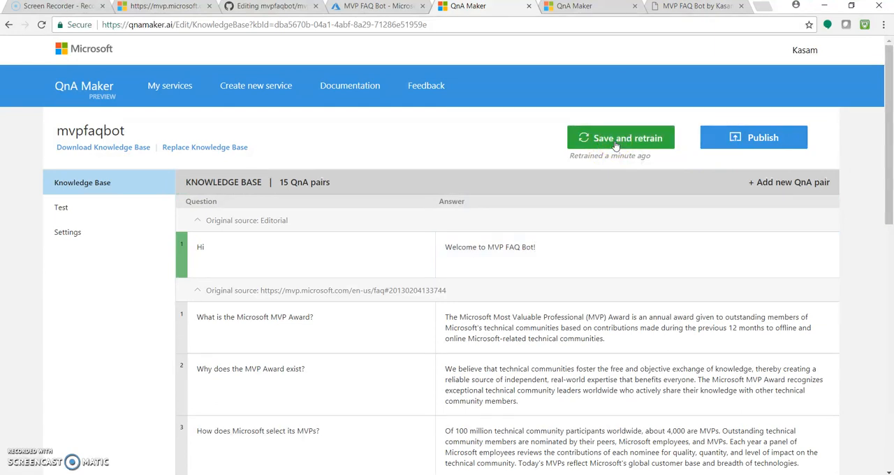
{"action": "left_click", "coordinate": [620, 137]}
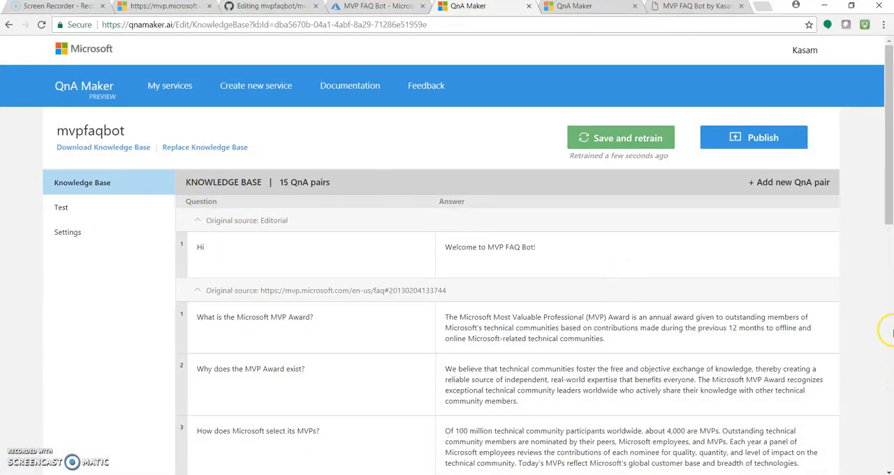
In the Test chat, send Hello (no good match) and Hi (welcome reply)
{"action": "left_click", "coordinate": [60, 208]}
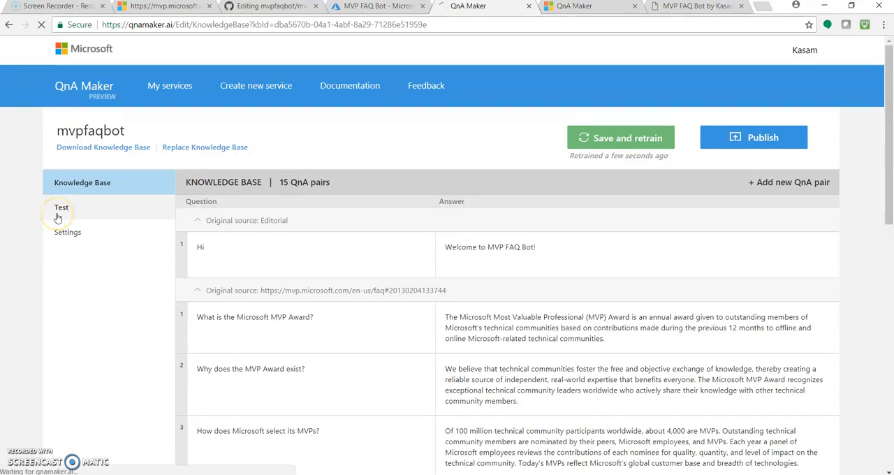
{"action": "left_click", "coordinate": [61, 211]}
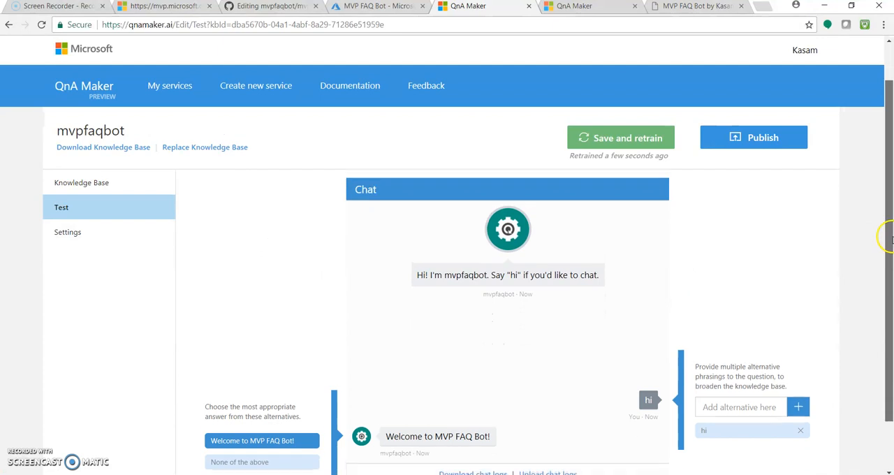
{"action": "scroll", "scroll_direction": "down", "scroll_amount": 3}
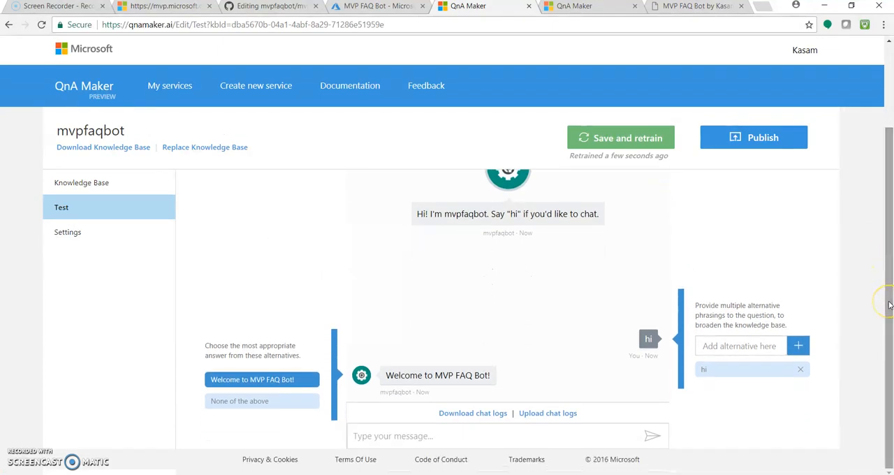
{"action": "mouse_move", "coordinate": [137, 183]}
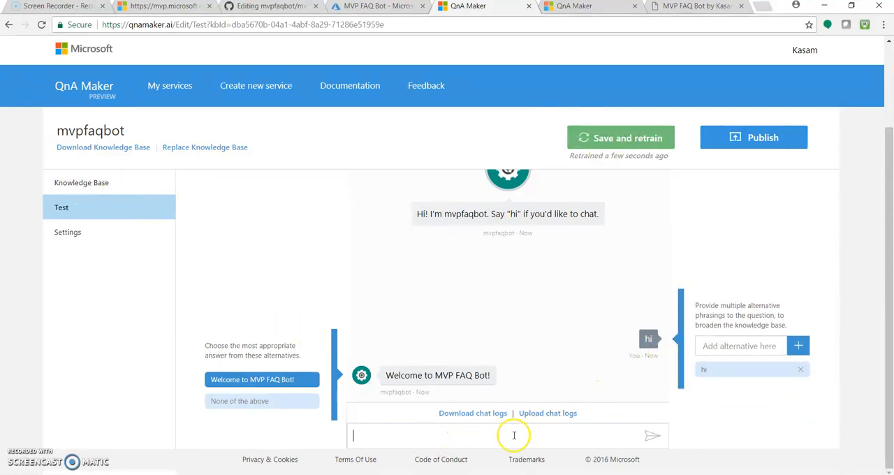
{"action": "type", "text": "Hello"}
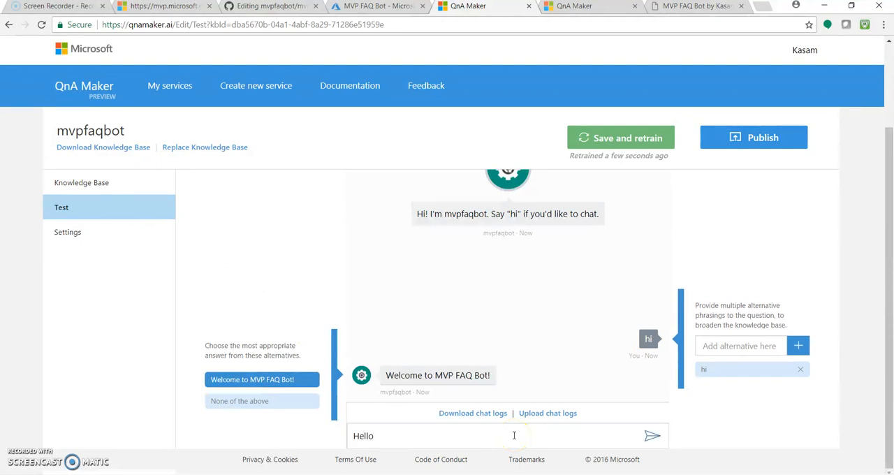
{"action": "left_click", "coordinate": [654, 436]}
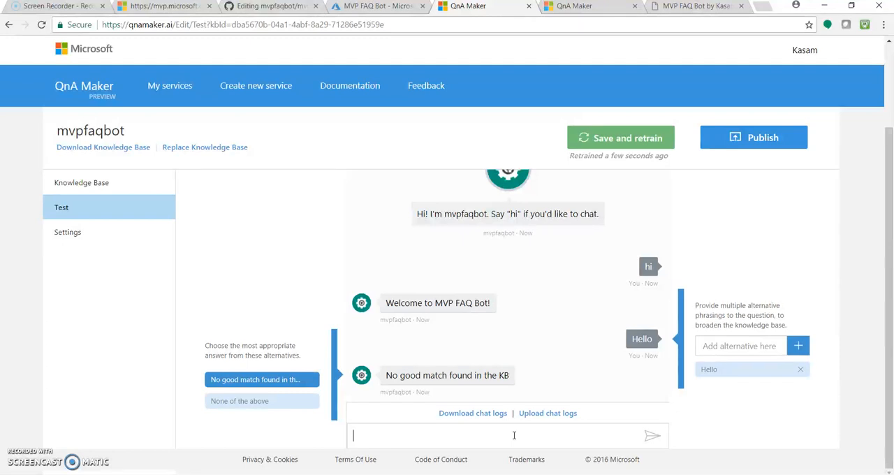
{"action": "type", "text": "Hi"}
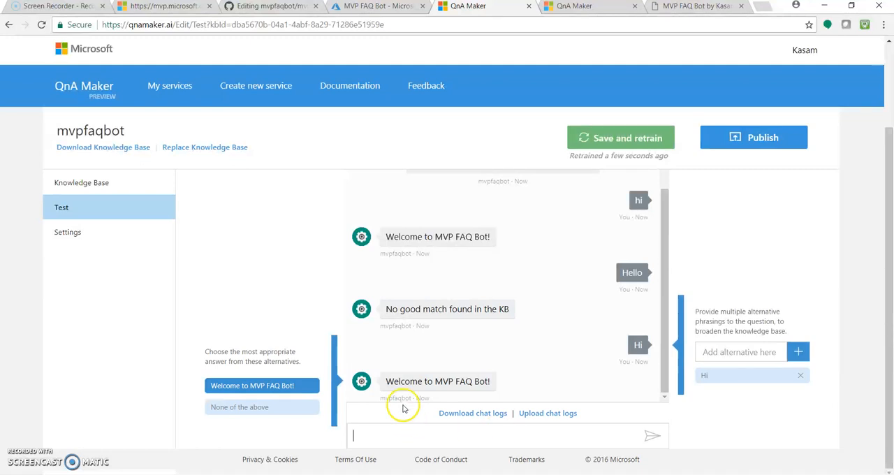
{"action": "mouse_move", "coordinate": [481, 419]}
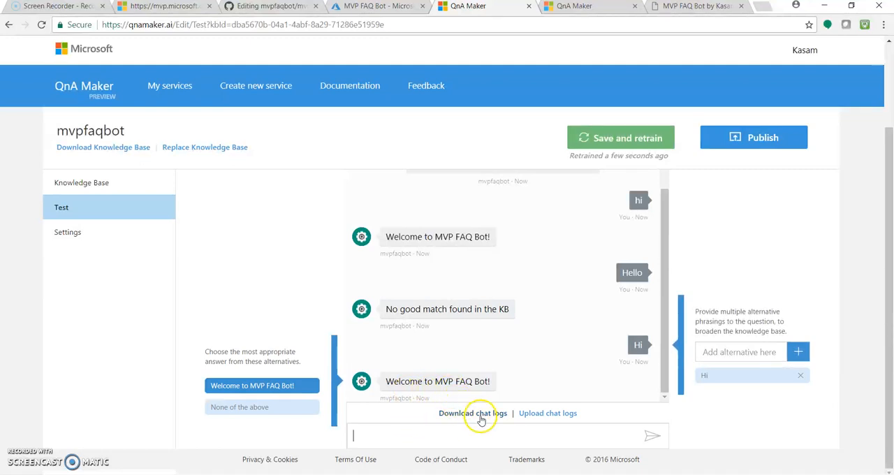
{"action": "mouse_move", "coordinate": [670, 358]}
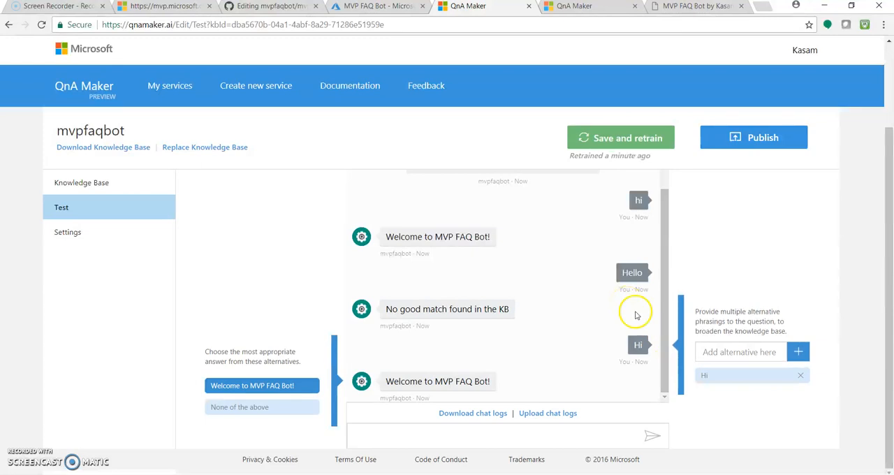
Add Hello and Hey as alternative greeting phrasings, then save and retrain
{"action": "left_click", "coordinate": [741, 352]}
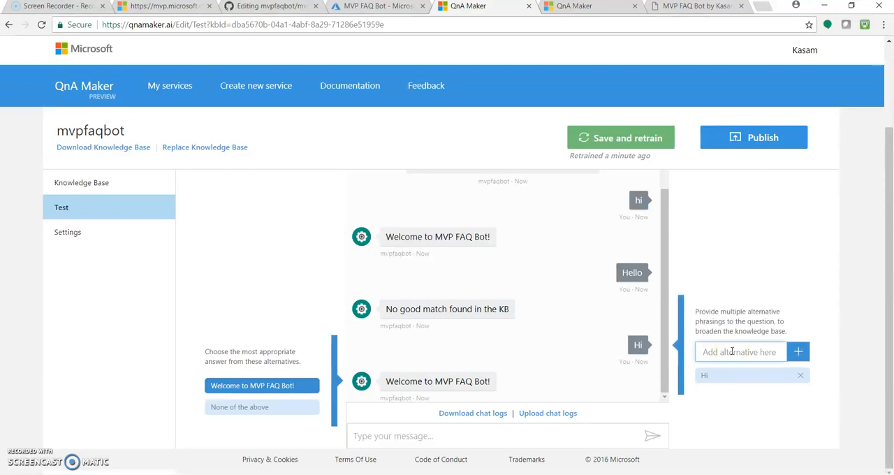
{"action": "type", "text": "Hello"}
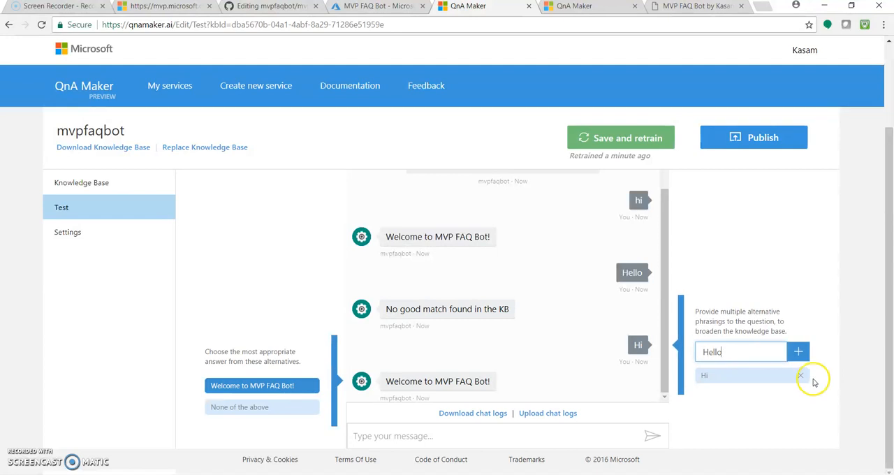
{"action": "left_click", "coordinate": [799, 350]}
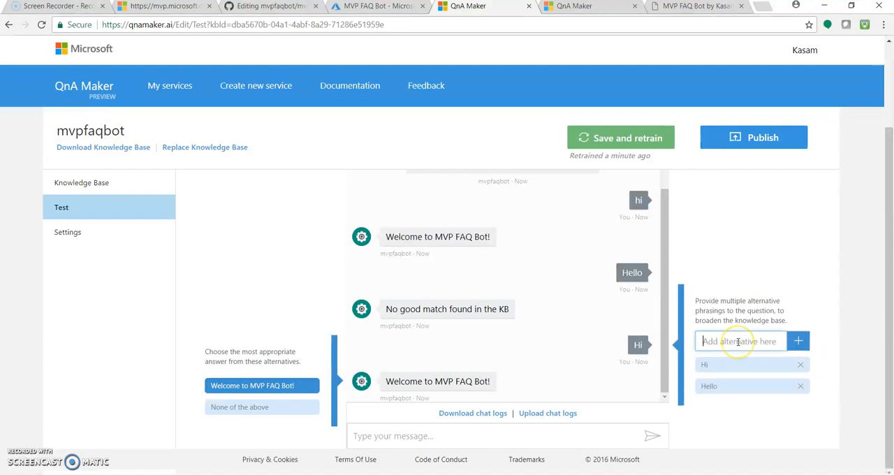
{"action": "type", "text": "Hey"}
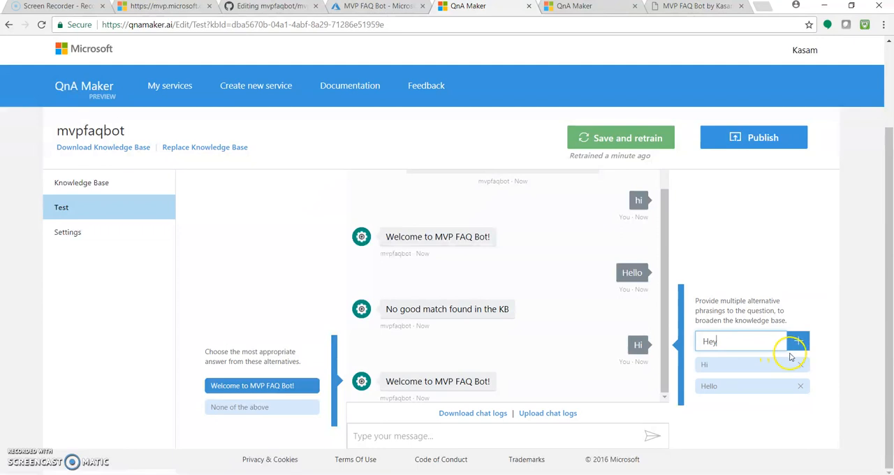
{"action": "left_click", "coordinate": [805, 341]}
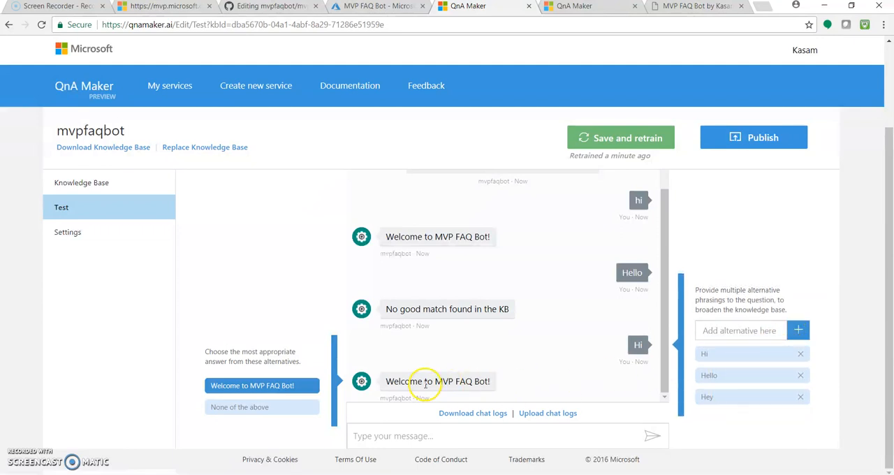
{"action": "mouse_move", "coordinate": [749, 406]}
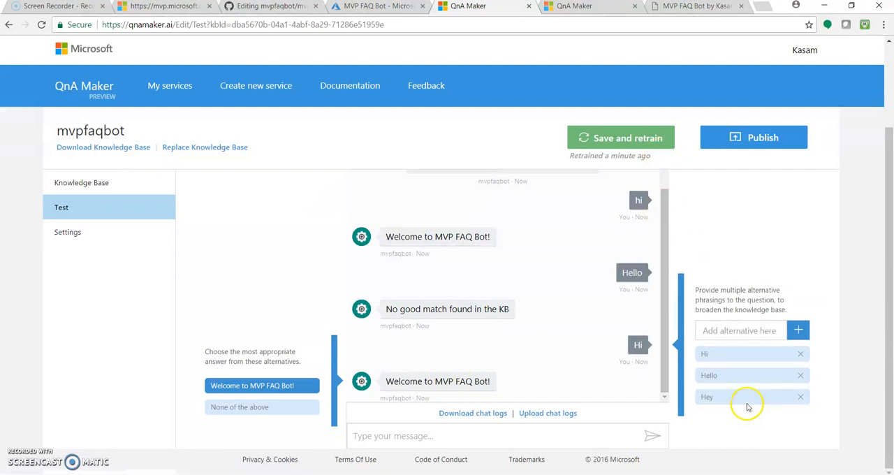
{"action": "mouse_move", "coordinate": [633, 133]}
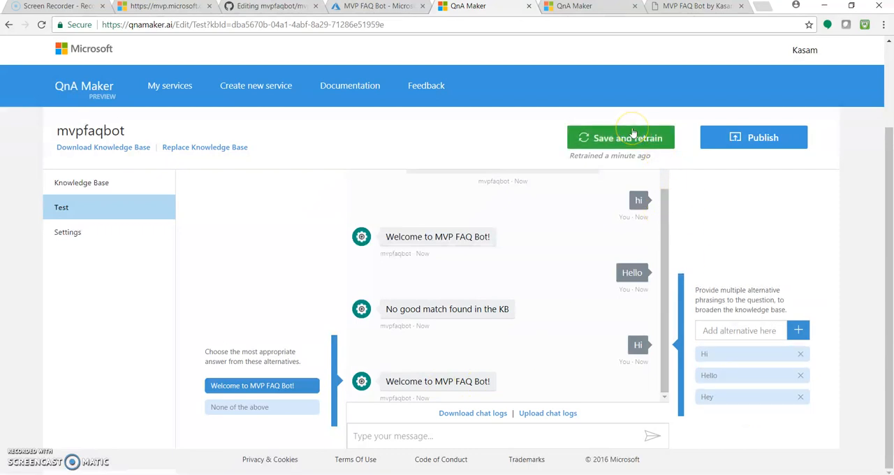
{"action": "left_click", "coordinate": [625, 137]}
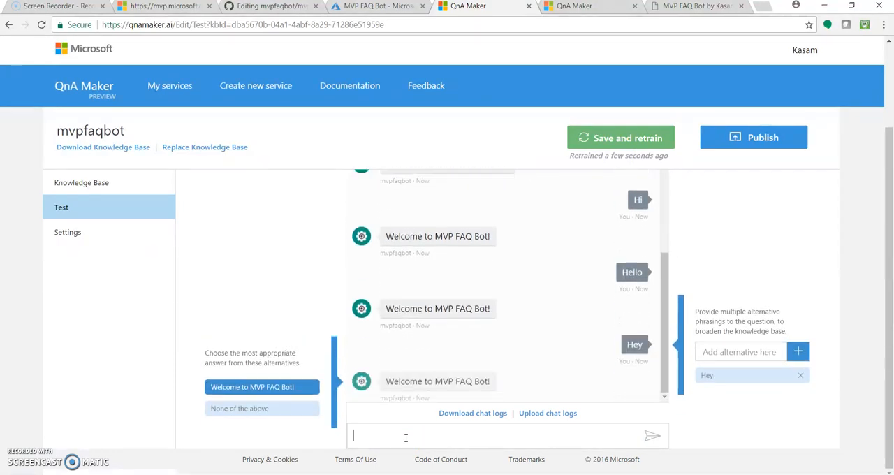
{"action": "mouse_move", "coordinate": [625, 358]}
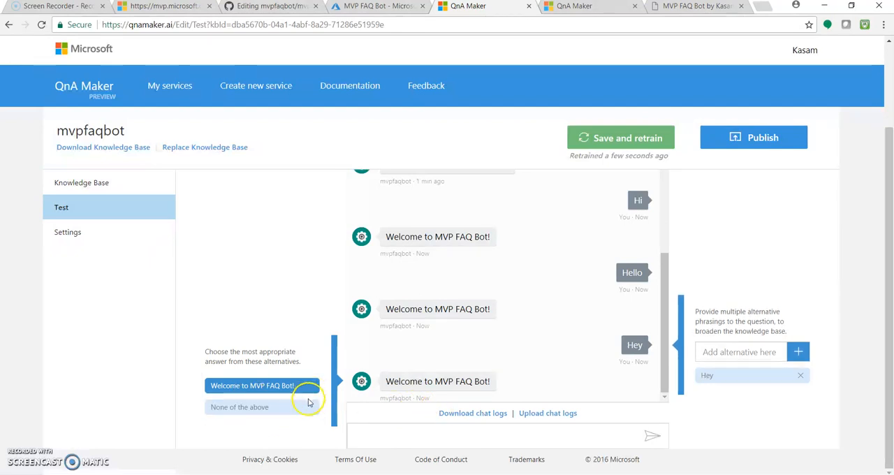
{"action": "mouse_move", "coordinate": [284, 422]}
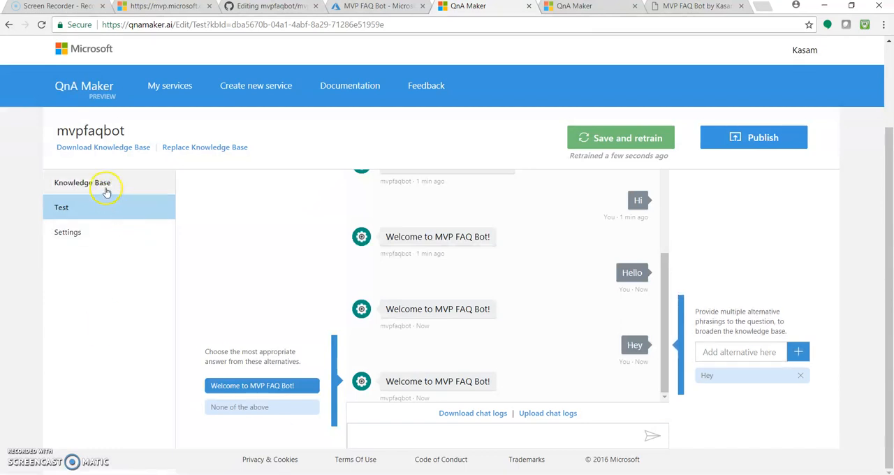
Open Knowledge Base and review the Hi, Hey and Hello welcome pairs, 17 in total
{"action": "left_click", "coordinate": [105, 187]}
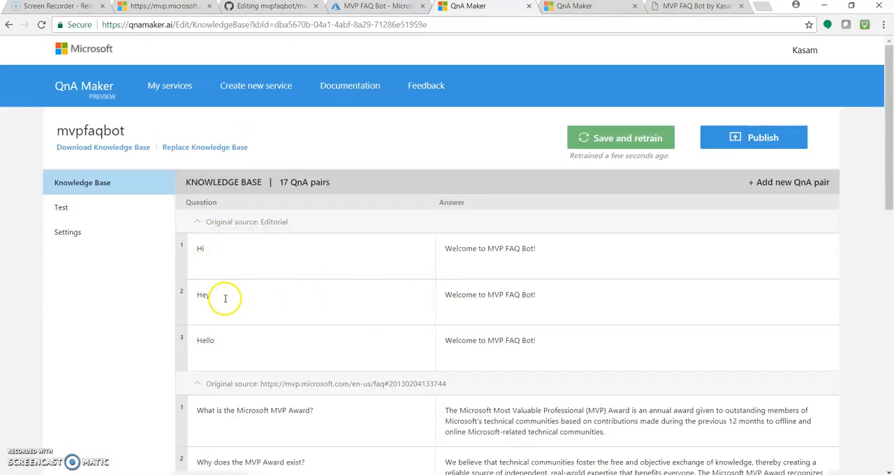
{"action": "mouse_move", "coordinate": [508, 334]}
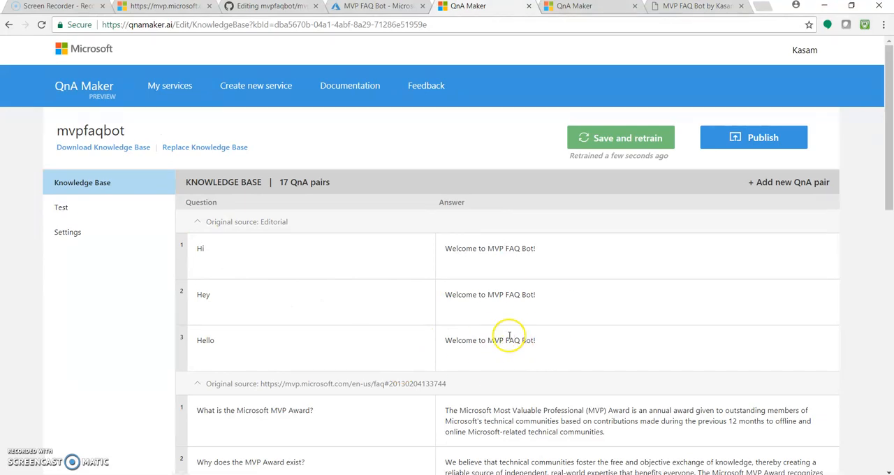
{"action": "mouse_move", "coordinate": [887, 165]}
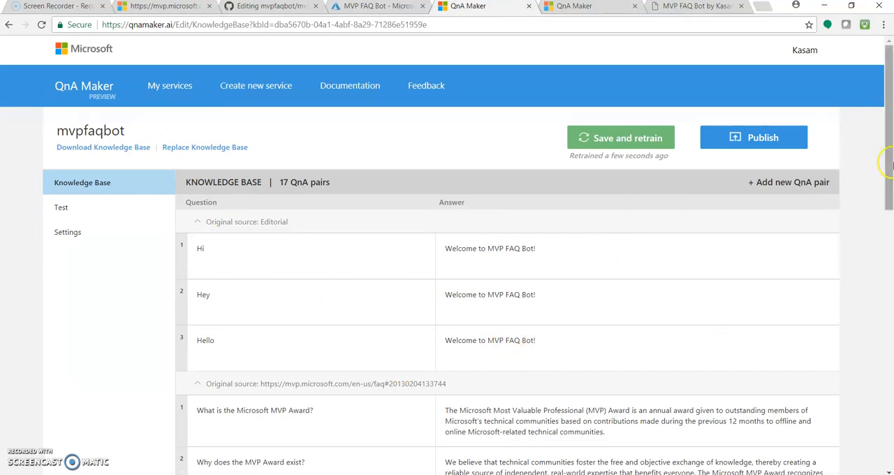
{"action": "scroll", "scroll_direction": "down", "scroll_amount": 3}
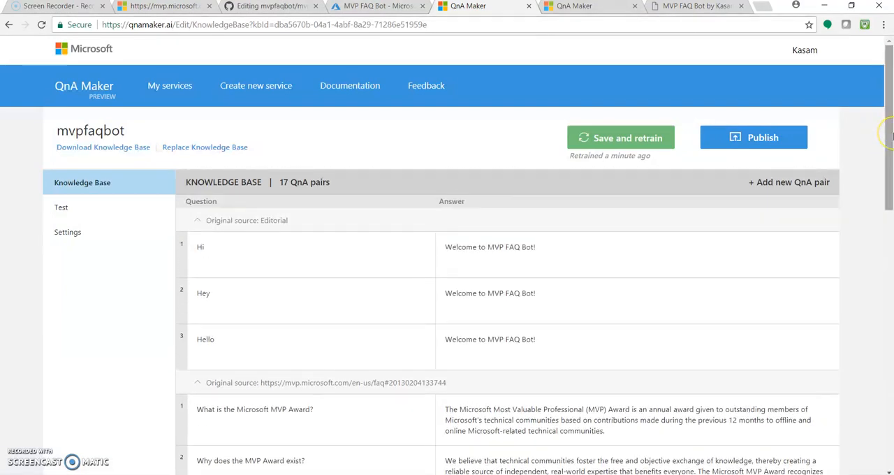
{"action": "mouse_move", "coordinate": [66, 236]}
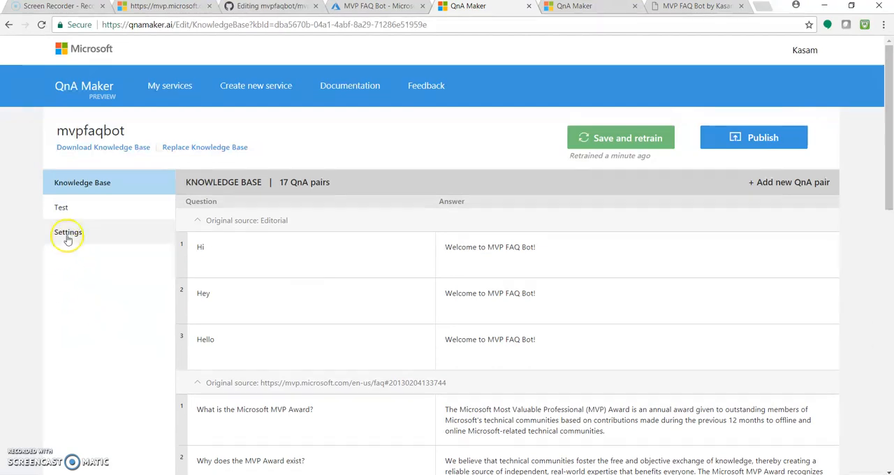
{"action": "left_click", "coordinate": [64, 232]}
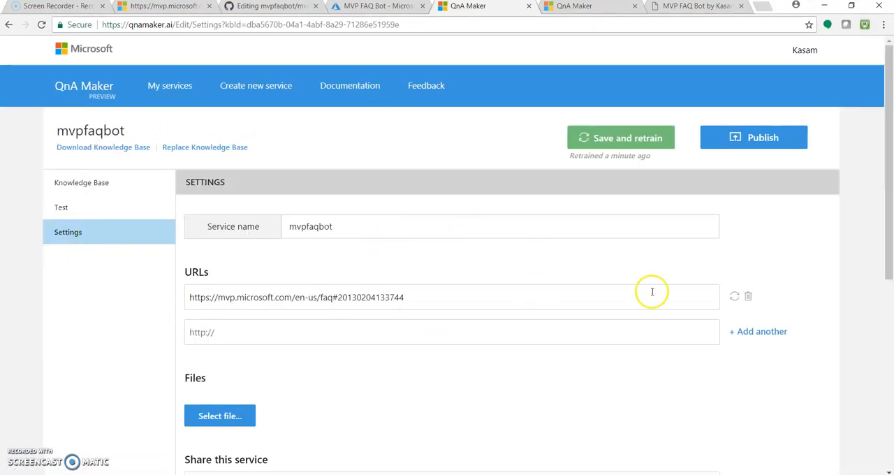
{"action": "scroll", "scroll_direction": "down", "scroll_amount": 3}
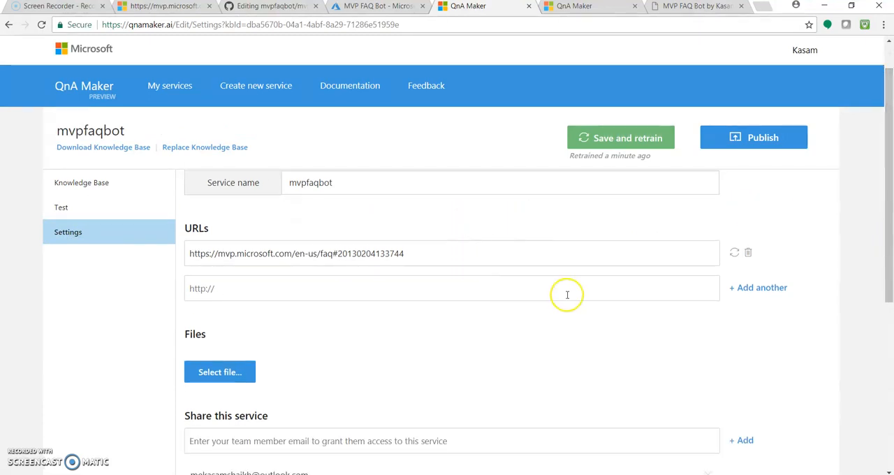
{"action": "mouse_move", "coordinate": [532, 298]}
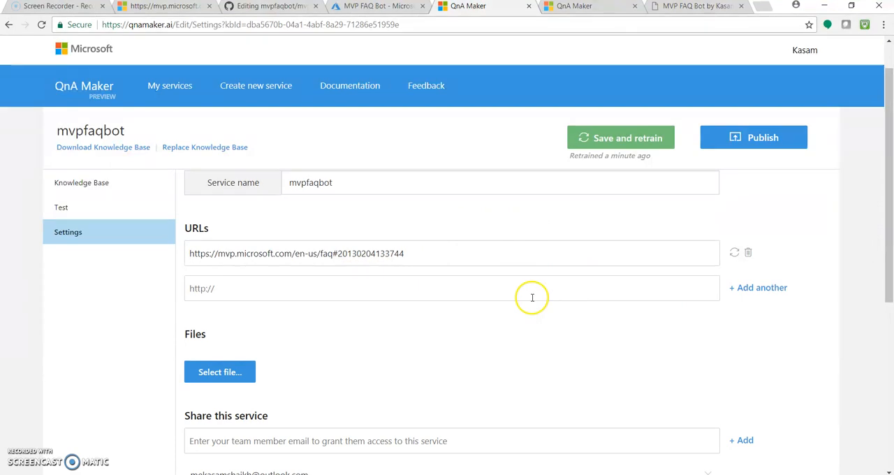
{"action": "mouse_move", "coordinate": [673, 356]}
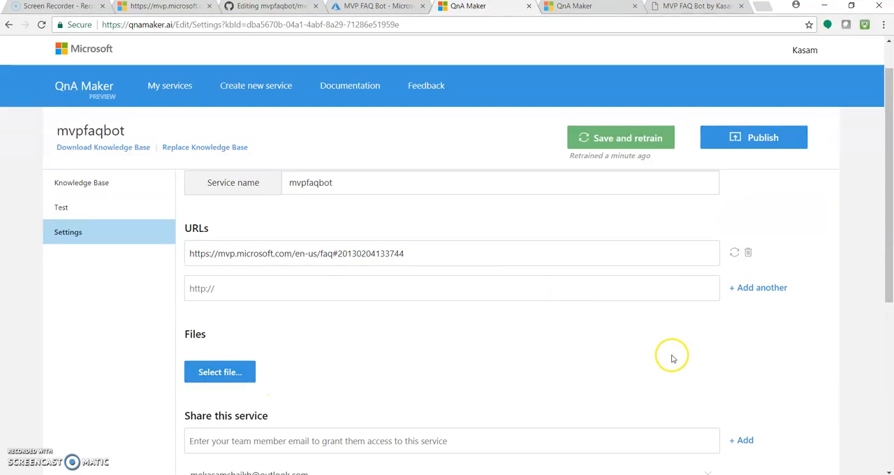
{"action": "scroll", "scroll_direction": "down", "scroll_amount": 3}
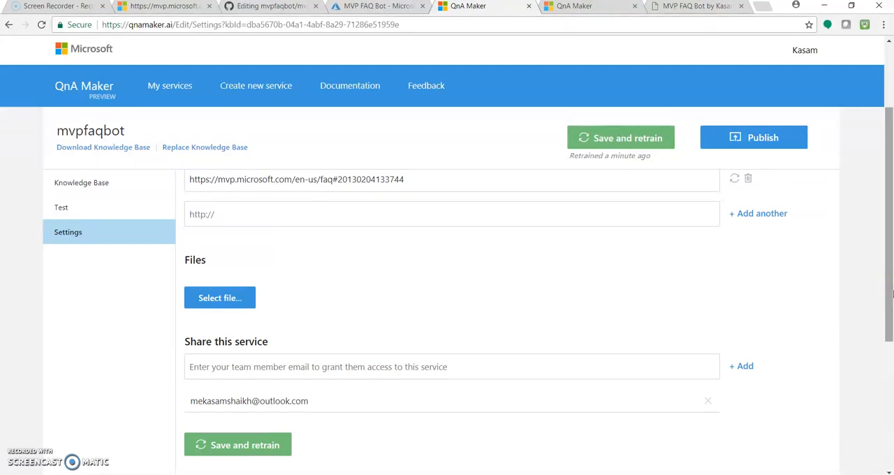
{"action": "mouse_move", "coordinate": [886, 328]}
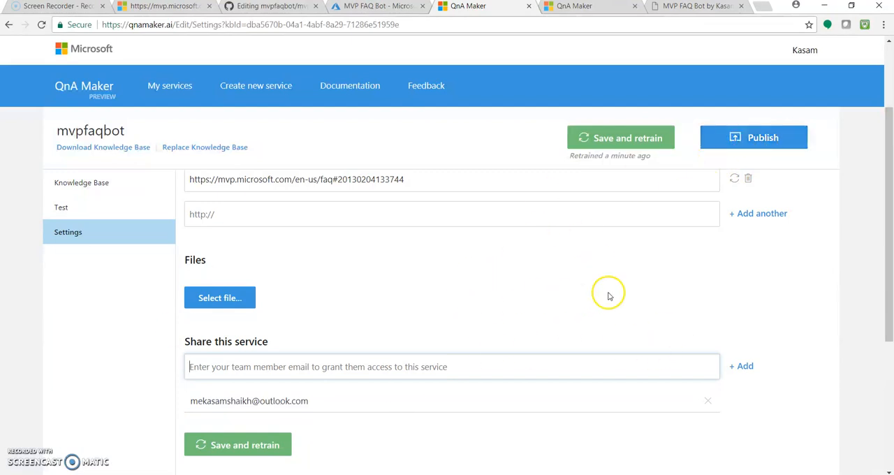
Review the changes table and publish the mvpfaqbot knowledge base to its endpoint
{"action": "left_click", "coordinate": [753, 137]}
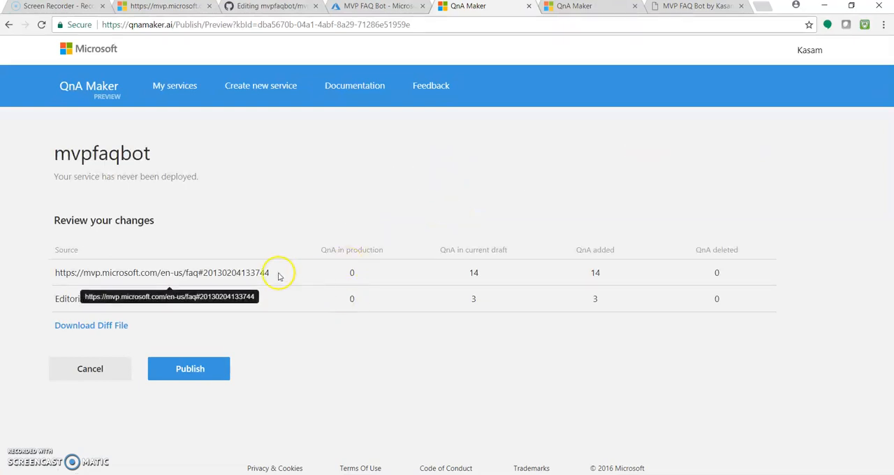
{"action": "mouse_move", "coordinate": [165, 272]}
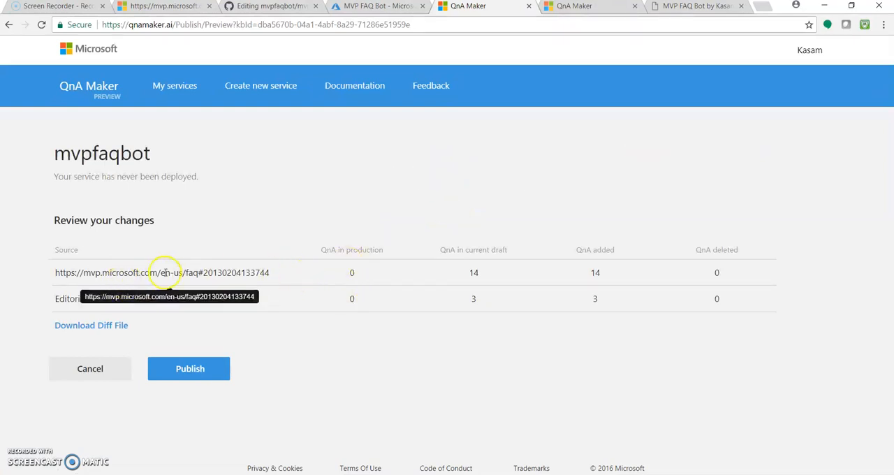
{"action": "mouse_move", "coordinate": [483, 292]}
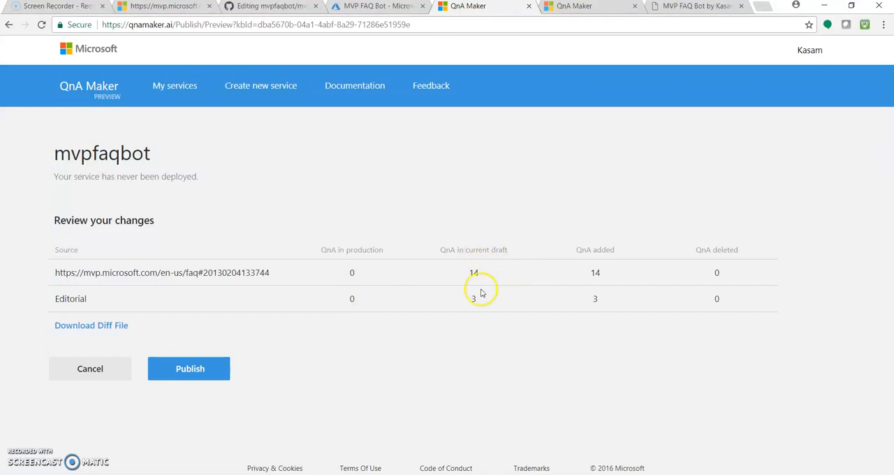
{"action": "mouse_move", "coordinate": [159, 353]}
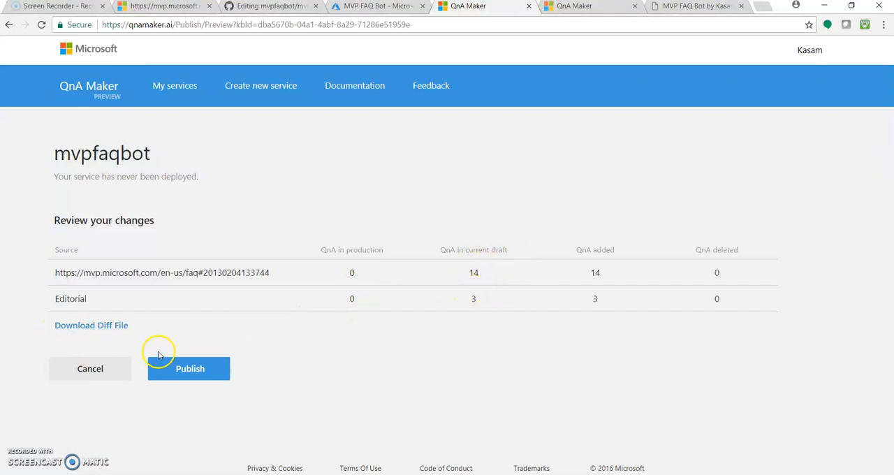
{"action": "left_click", "coordinate": [188, 369]}
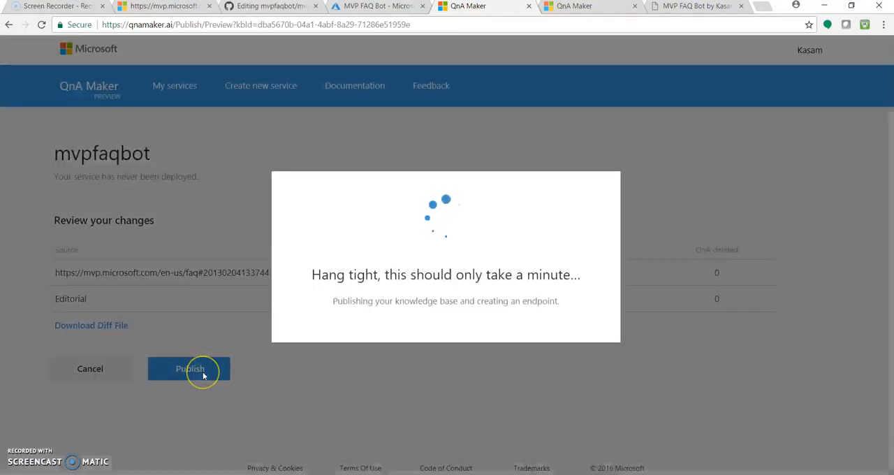
{"action": "left_click", "coordinate": [189, 369]}
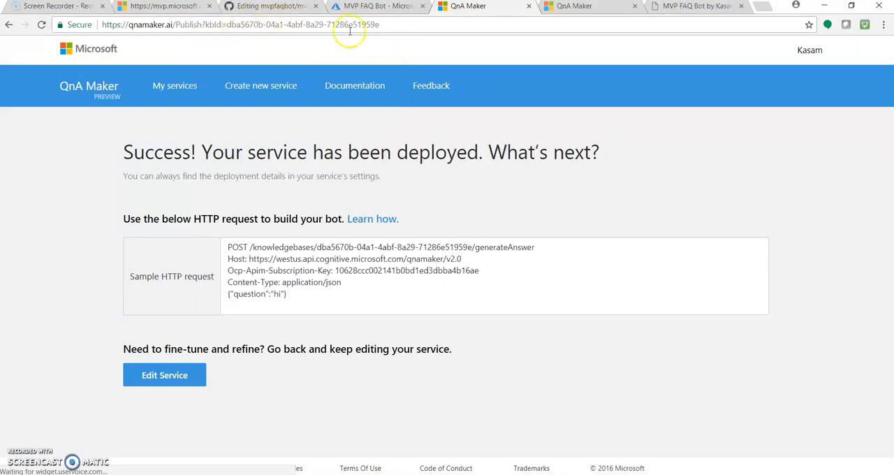
Start a new Bot Service app from AI + Cognitive Services and name it mvpfaqbotdemo
{"action": "left_click", "coordinate": [377, 7]}
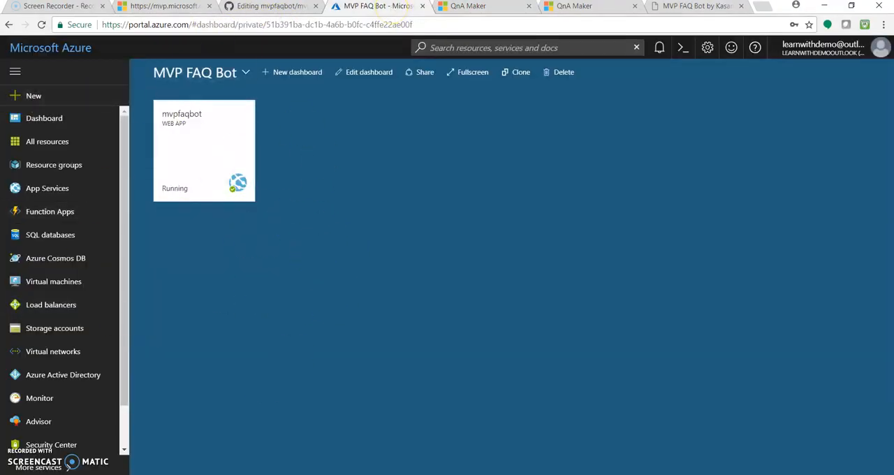
{"action": "left_click", "coordinate": [32, 95]}
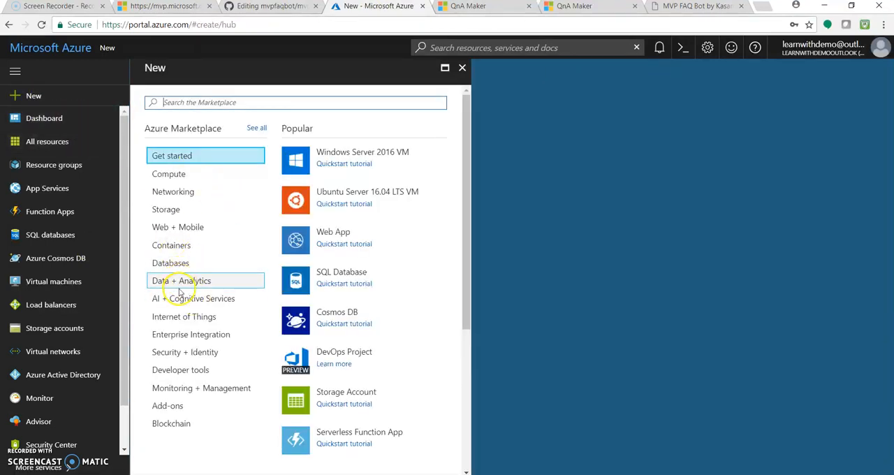
{"action": "left_click", "coordinate": [190, 298]}
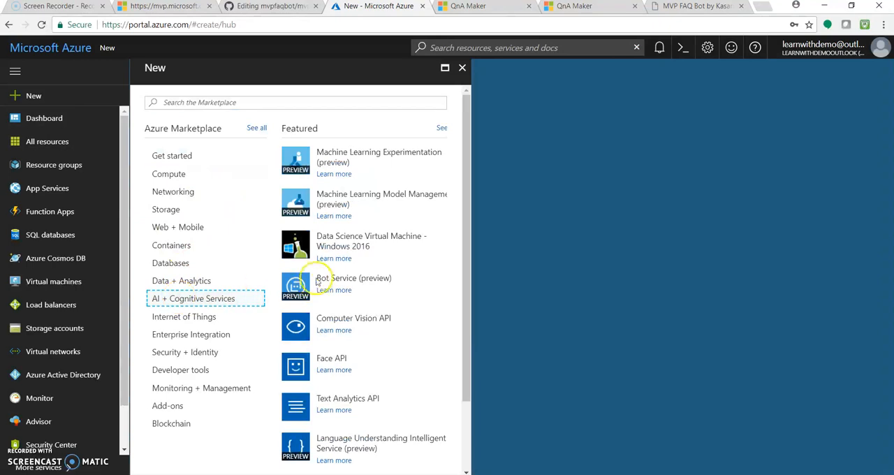
{"action": "left_click", "coordinate": [344, 278]}
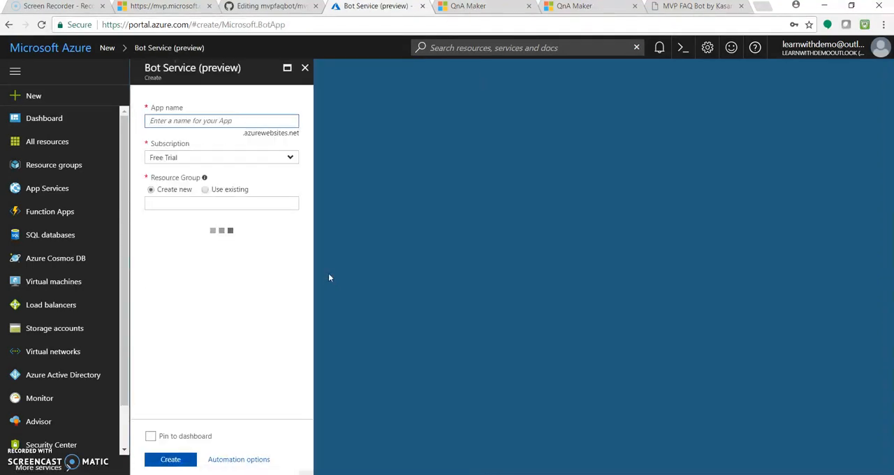
{"action": "type", "text": "mvpfaqbotdemo"}
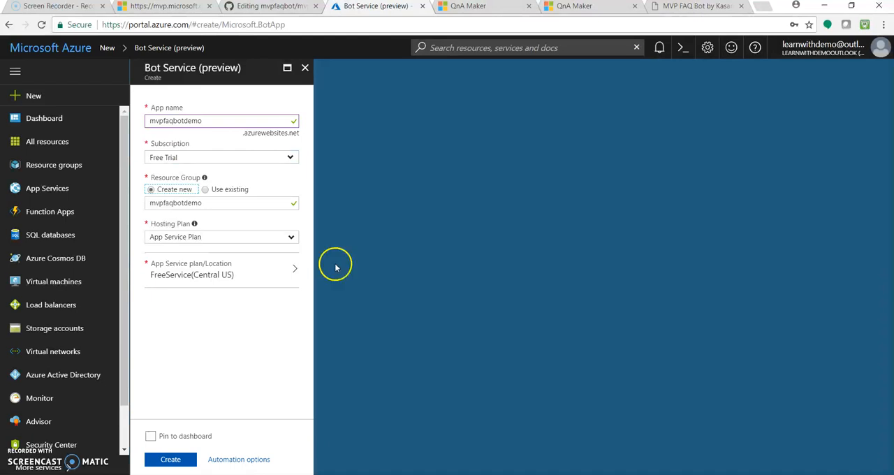
Put the bot in the existing Bot resource group, pin it to the dashboard, and create it
{"action": "left_click", "coordinate": [206, 190]}
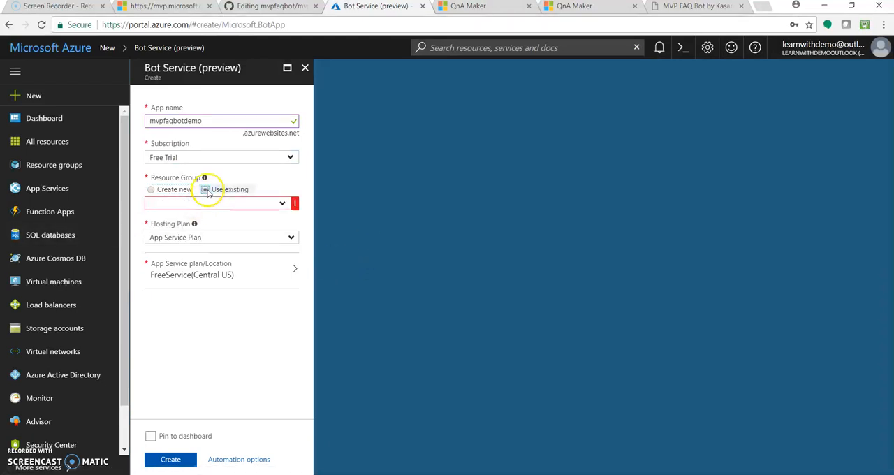
{"action": "left_click", "coordinate": [221, 203]}
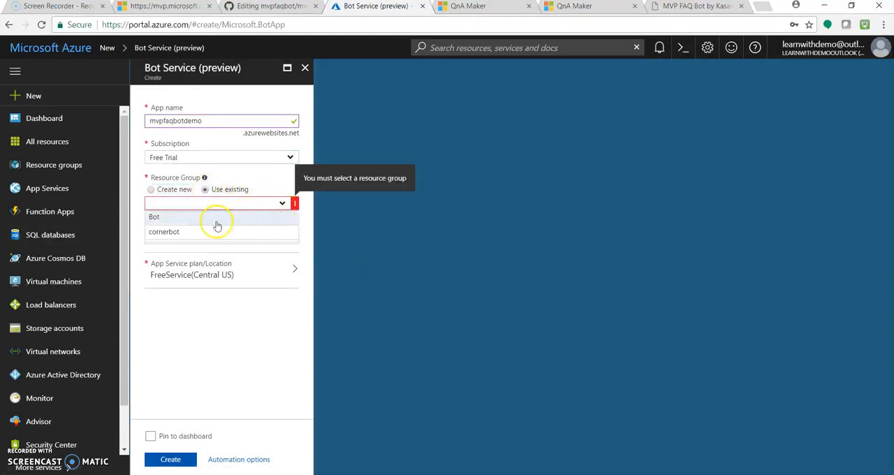
{"action": "left_click", "coordinate": [154, 217]}
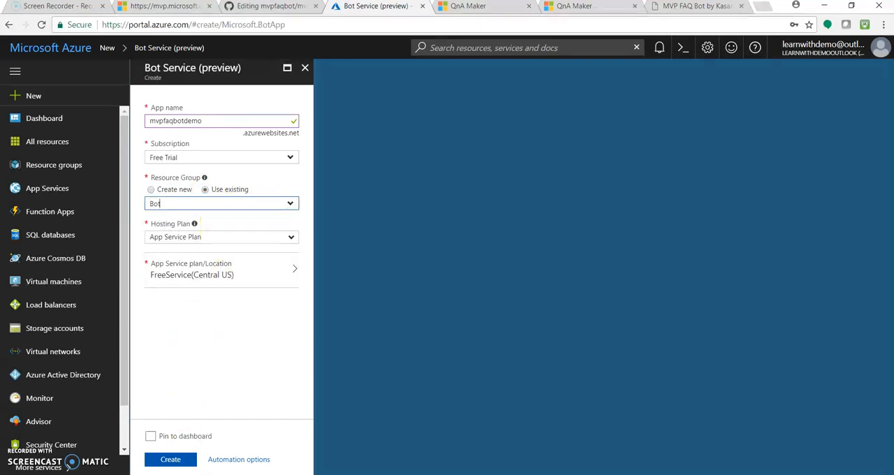
{"action": "left_click", "coordinate": [167, 459]}
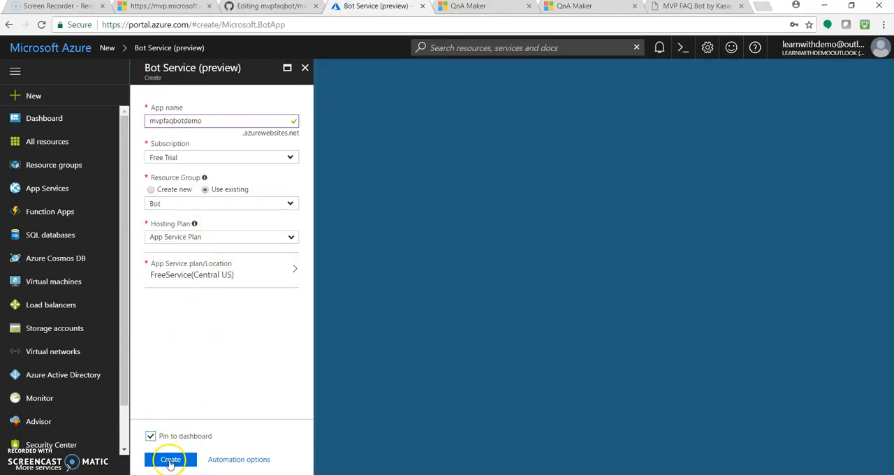
{"action": "left_click", "coordinate": [166, 459]}
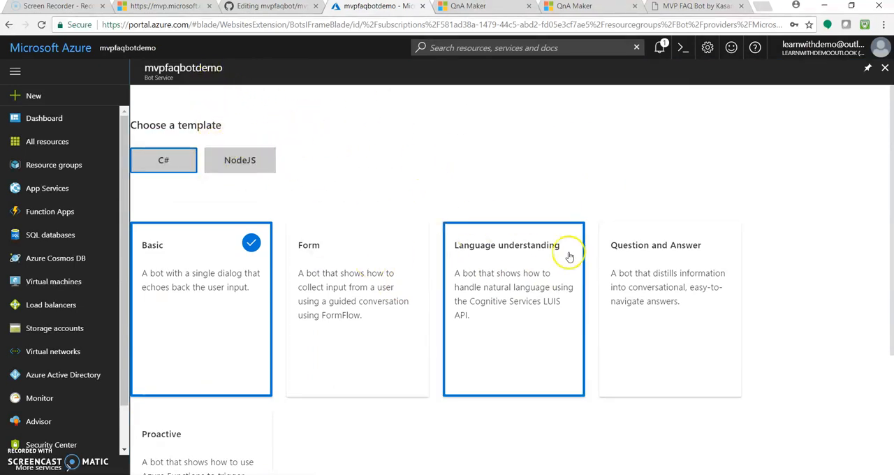
Pick the C# Question and Answer template and continue to the next step
{"action": "scroll", "scroll_direction": "down", "scroll_amount": 3}
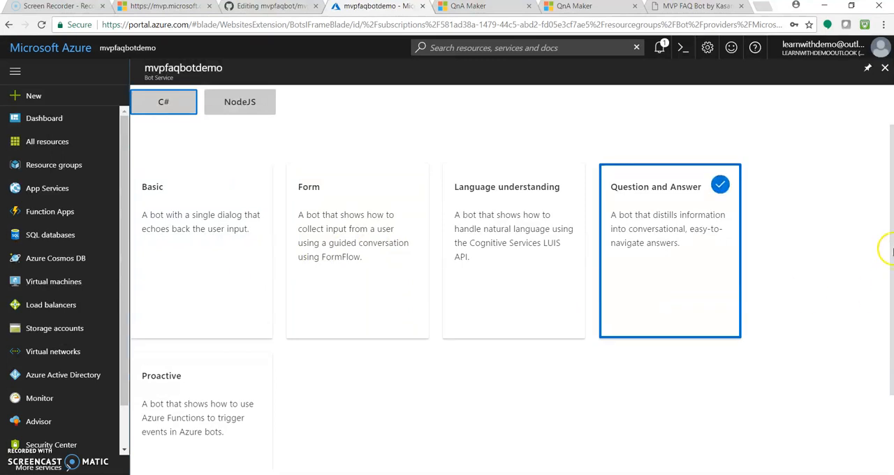
{"action": "scroll", "scroll_direction": "down", "scroll_amount": 3}
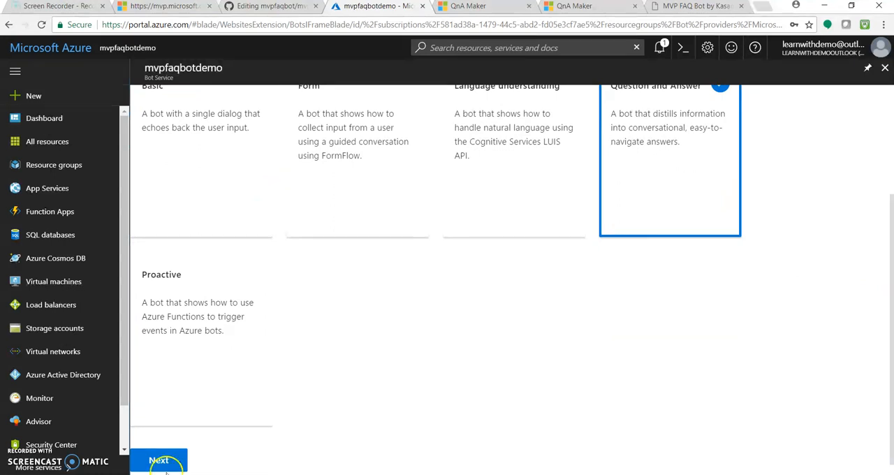
{"action": "left_click", "coordinate": [160, 458]}
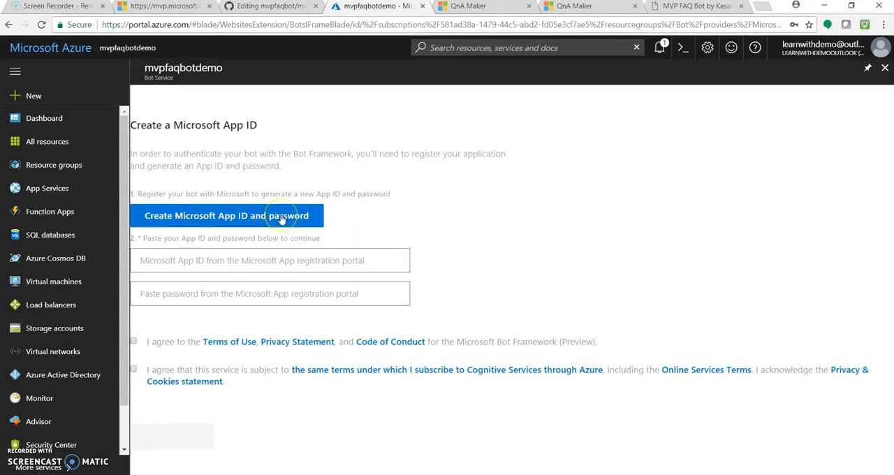
Register an app ID and enter 32a39222-7ad3-4ed3-86a0-1359515b06c8 in the bot form
{"action": "left_click", "coordinate": [227, 215]}
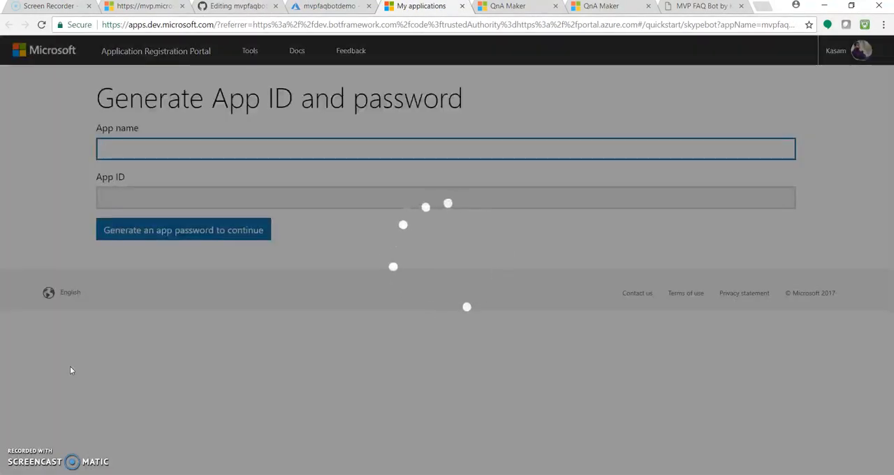
{"action": "mouse_move", "coordinate": [250, 186]}
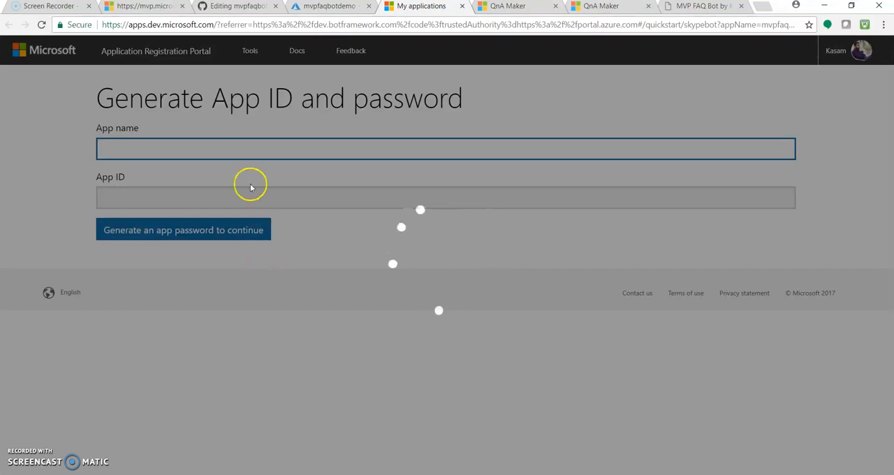
{"action": "mouse_move", "coordinate": [303, 158]}
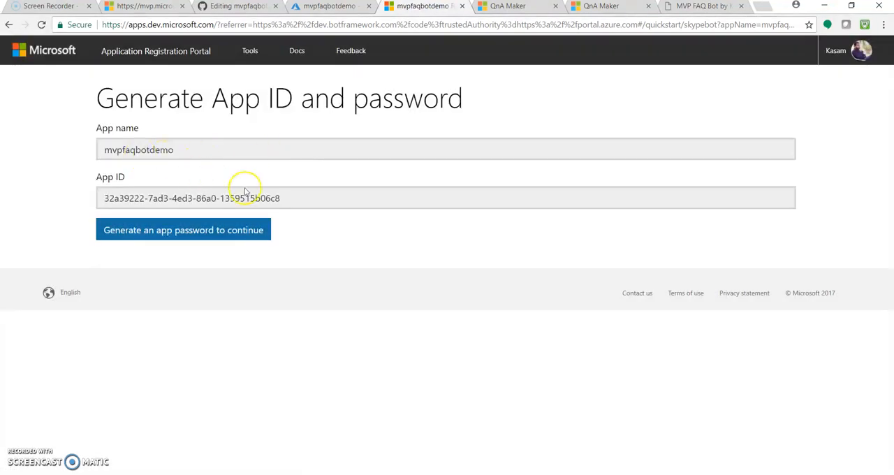
{"action": "mouse_move", "coordinate": [145, 154]}
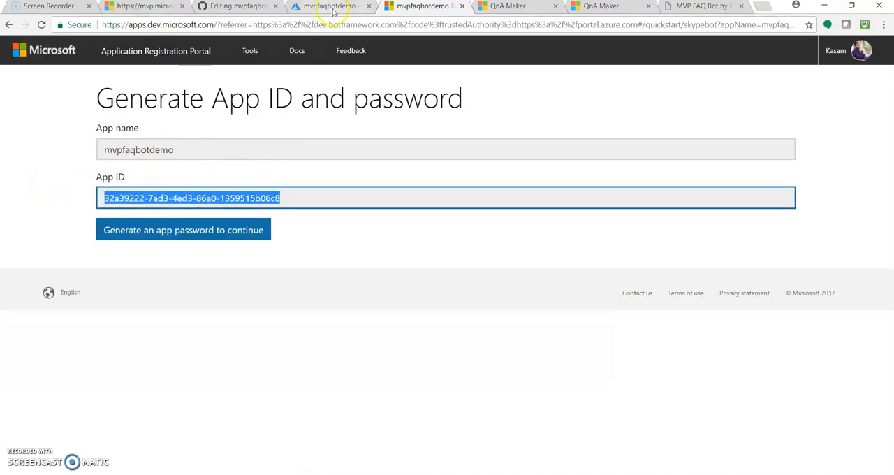
{"action": "left_click", "coordinate": [339, 6]}
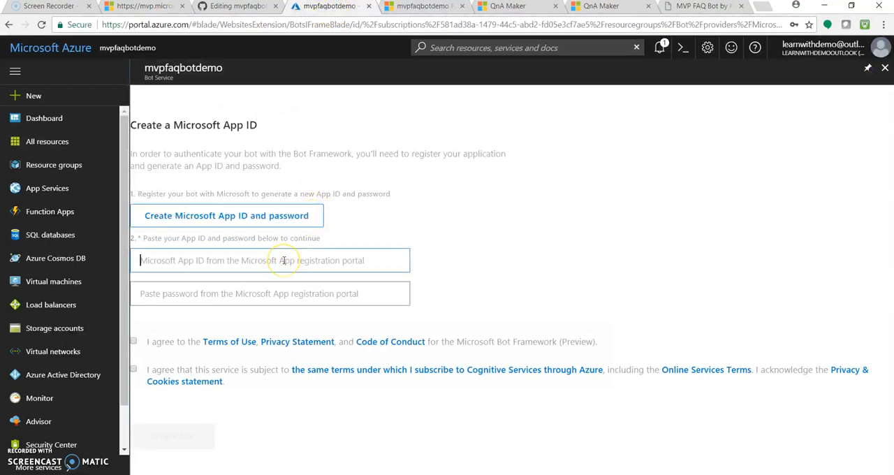
{"action": "type", "text": "32a39222-7ad3-4ed3-86a0-1359515b06c8"}
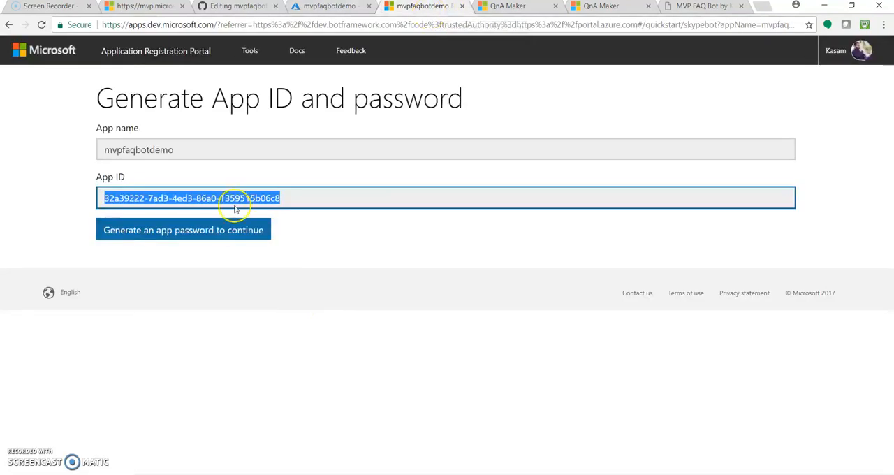
Generate and copy an app password, then accept the Bot Framework and Cognitive Services terms
{"action": "left_click", "coordinate": [183, 229]}
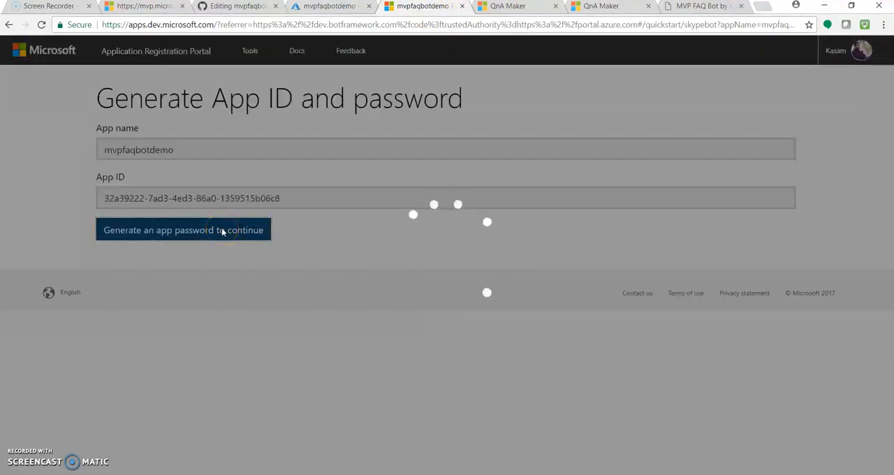
{"action": "left_click", "coordinate": [183, 229]}
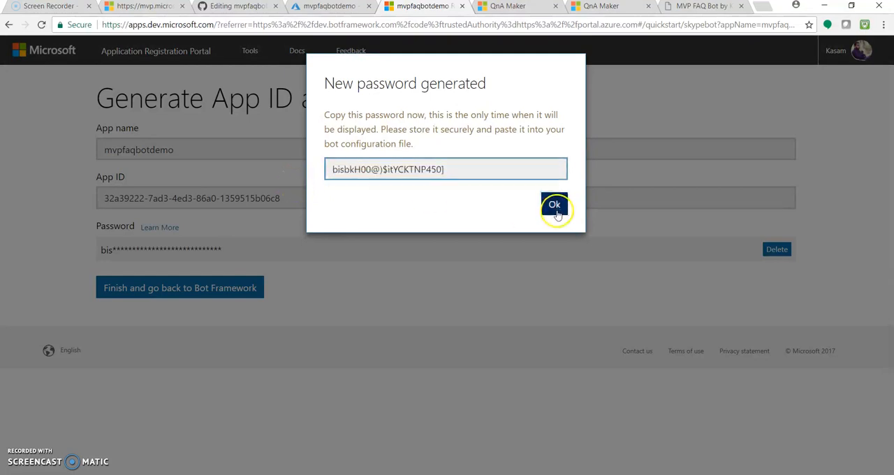
{"action": "left_click", "coordinate": [554, 204]}
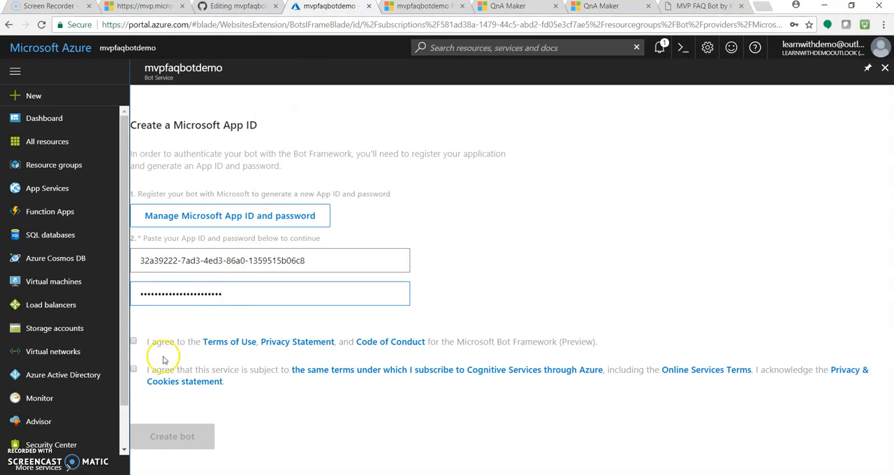
{"action": "left_click", "coordinate": [134, 342]}
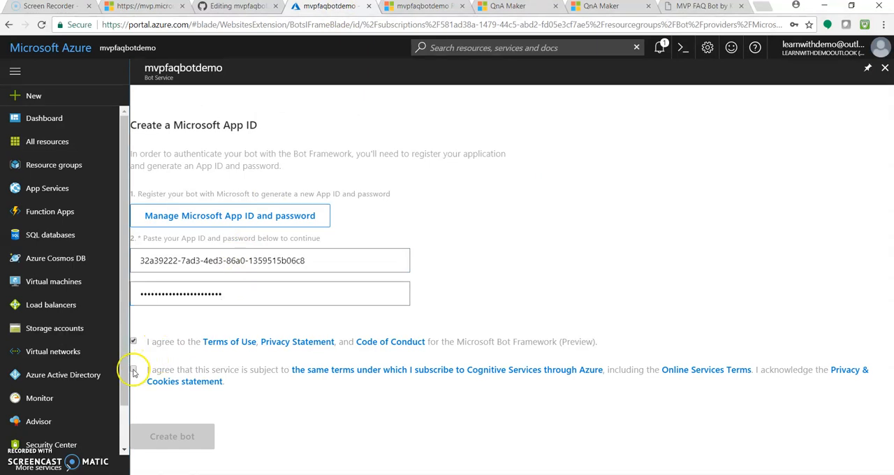
{"action": "left_click", "coordinate": [137, 366]}
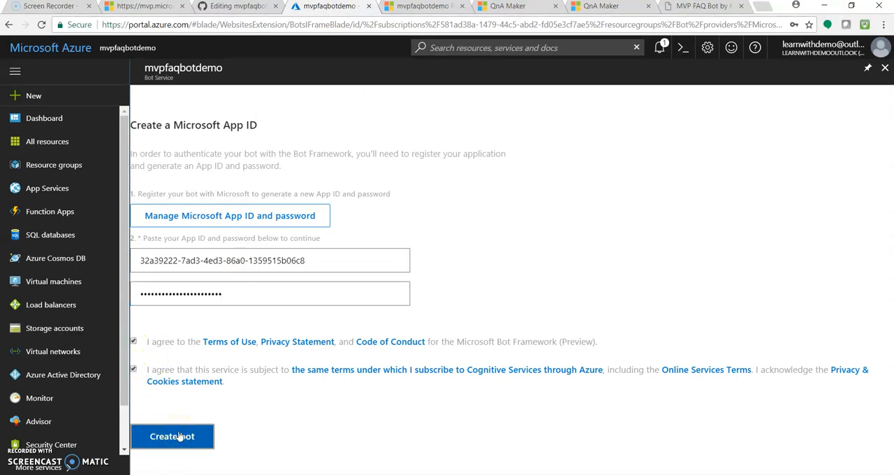
Create the bot and choose the mvpfaqbot knowledge base in the QnA Maker dialog
{"action": "left_click", "coordinate": [171, 436]}
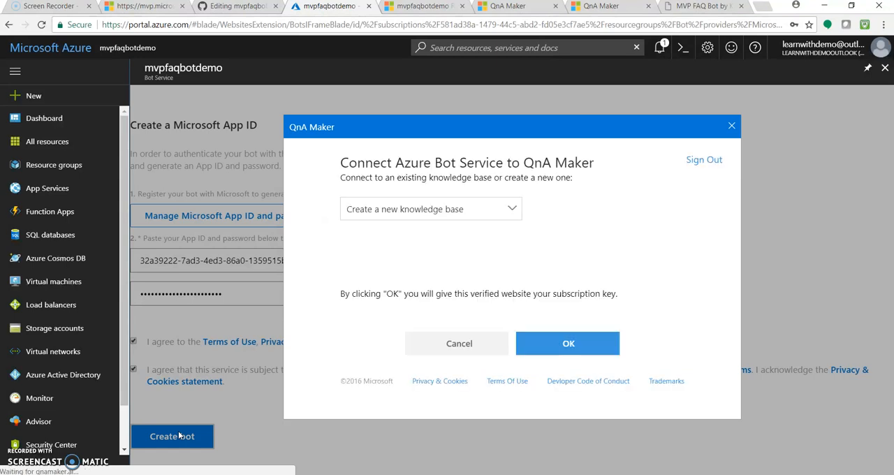
{"action": "mouse_move", "coordinate": [452, 349]}
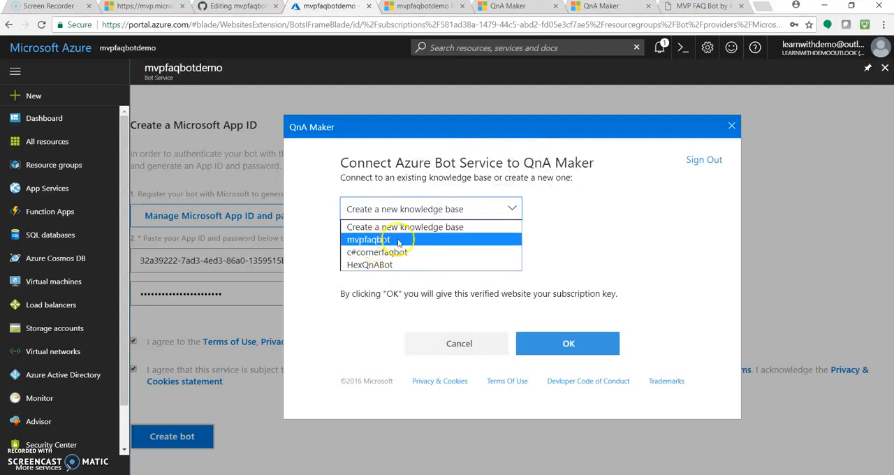
{"action": "left_click", "coordinate": [367, 240]}
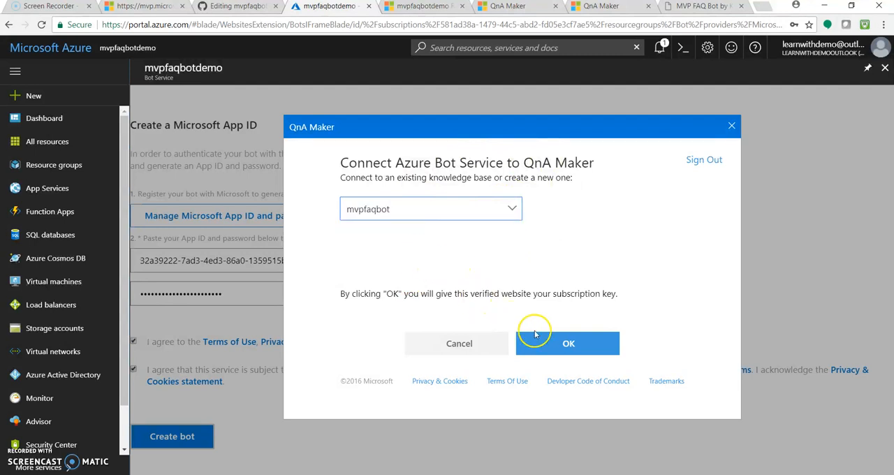
{"action": "left_click", "coordinate": [568, 343]}
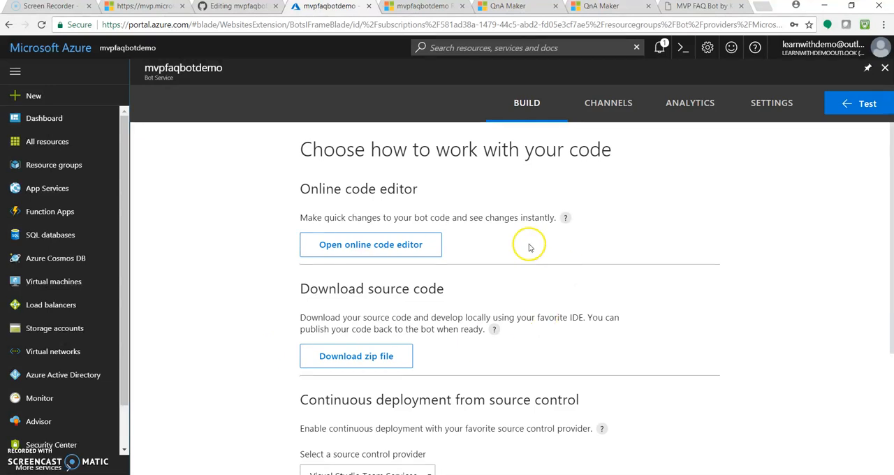
{"action": "mouse_move", "coordinate": [589, 261]}
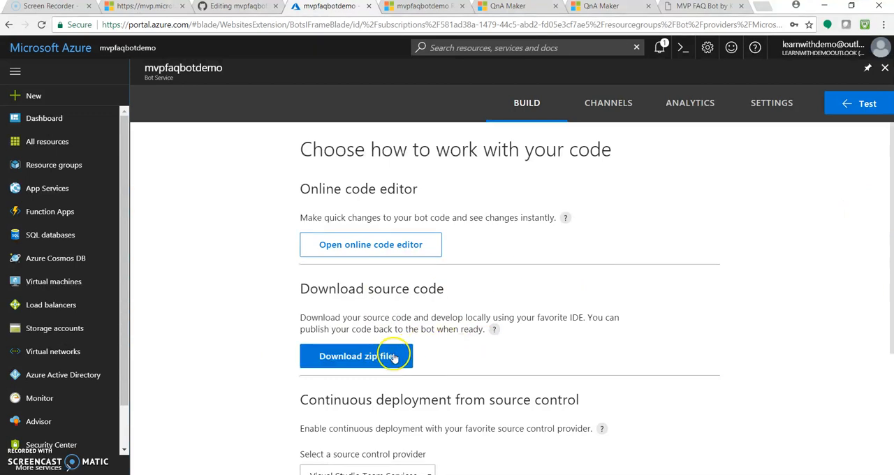
Browse the BUILD tab options and source control providers, then launch the online code editor
{"action": "scroll", "scroll_direction": "down", "scroll_amount": 3}
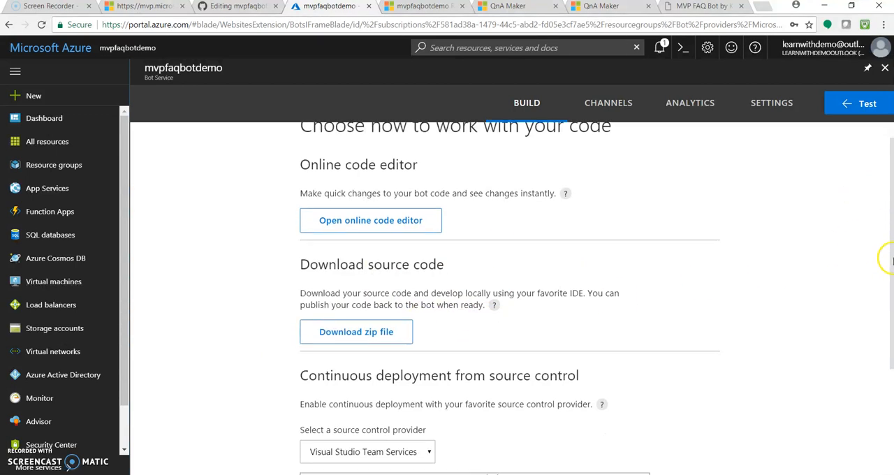
{"action": "scroll", "scroll_direction": "down", "scroll_amount": 3}
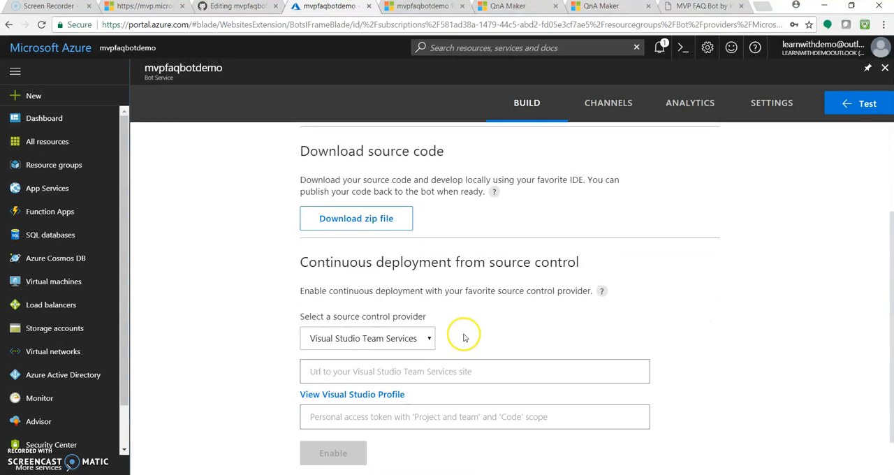
{"action": "left_click", "coordinate": [367, 339]}
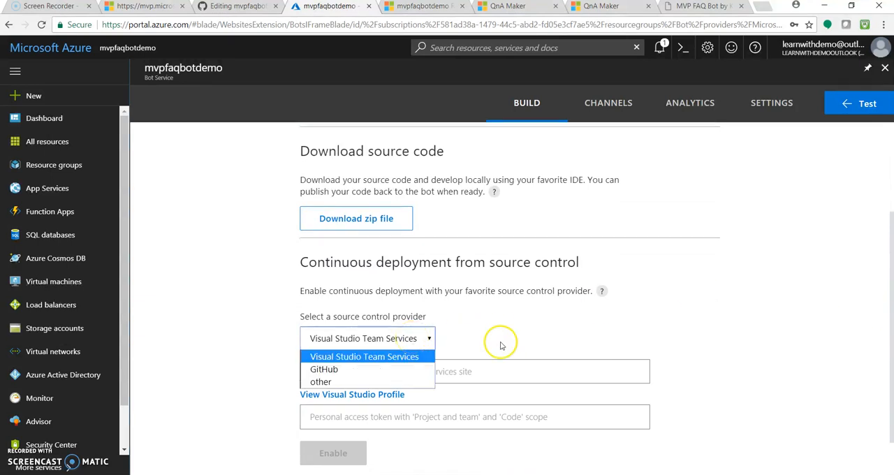
{"action": "left_click", "coordinate": [366, 356]}
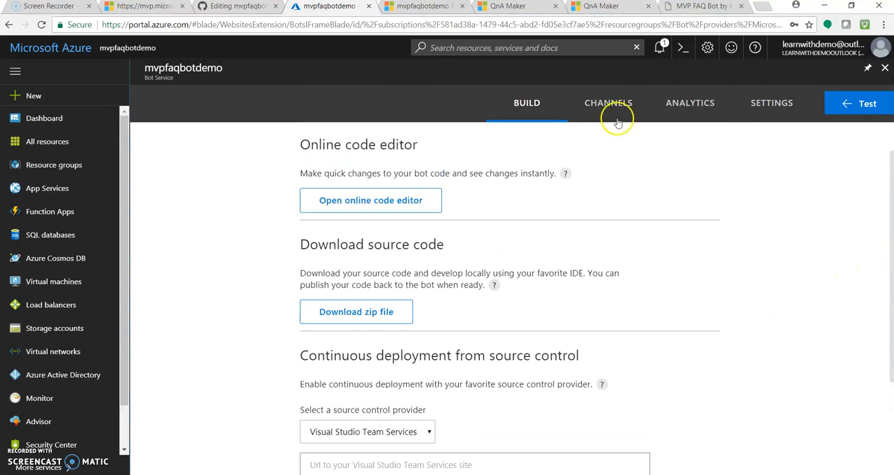
{"action": "left_click", "coordinate": [370, 200]}
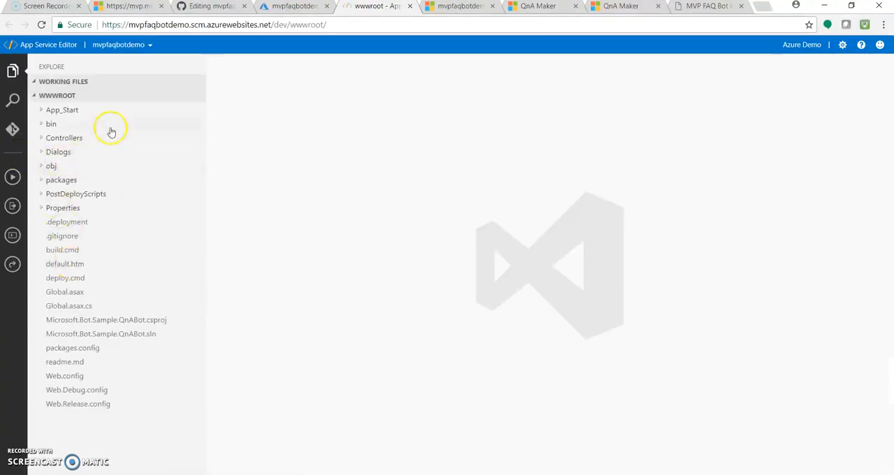
View BasicQnAMakerDialog.cs under the Dialogs folder, then go back to the Azure bot page
{"action": "left_click", "coordinate": [58, 151]}
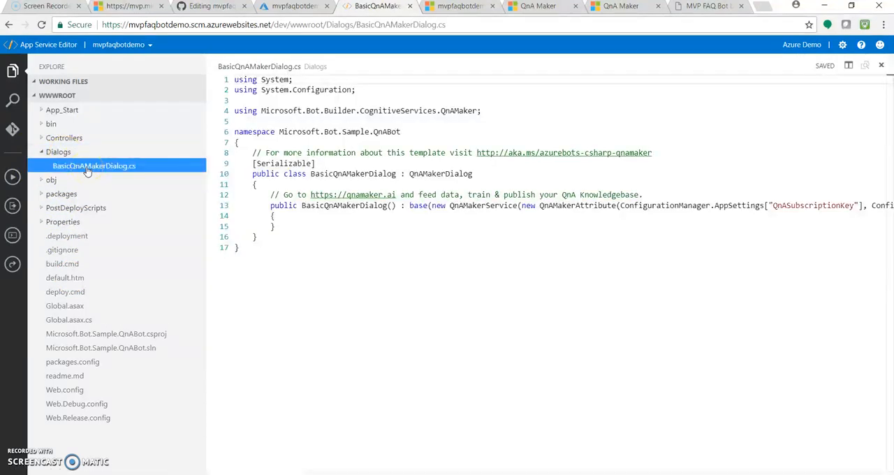
{"action": "left_click", "coordinate": [322, 222]}
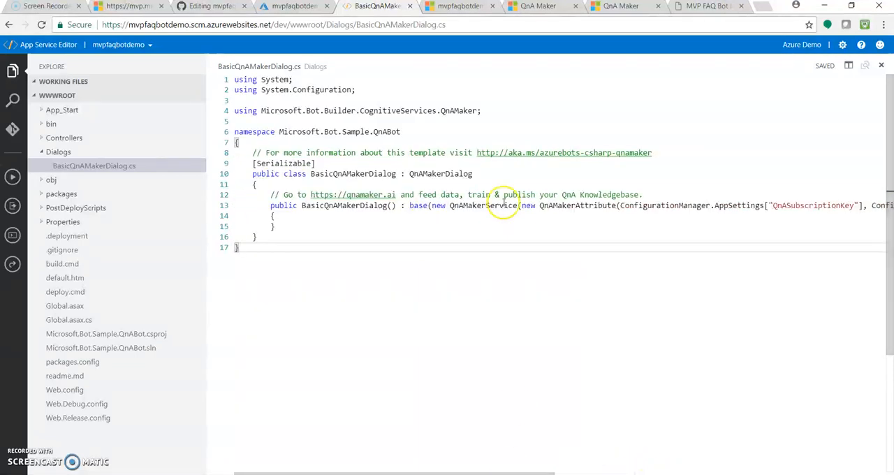
{"action": "left_click", "coordinate": [293, 7]}
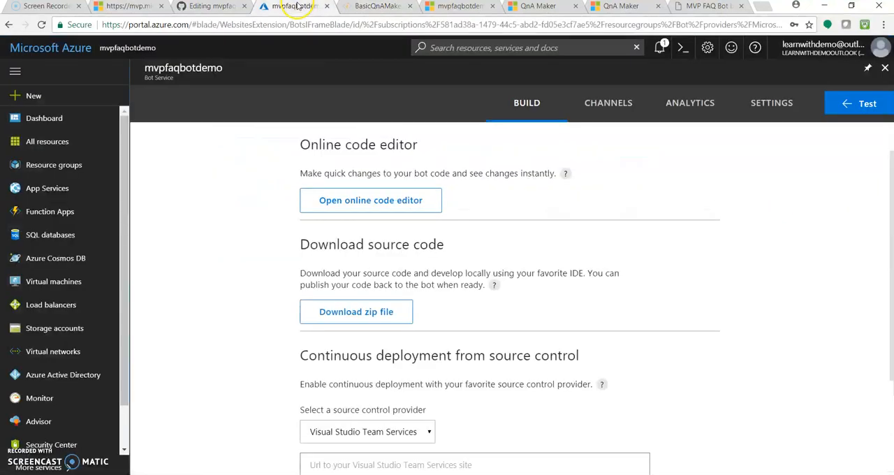
Ask the test chat 'What is the Microsoft MVP Award?' and compare its reply with the FAQ page
{"action": "left_click", "coordinate": [868, 103]}
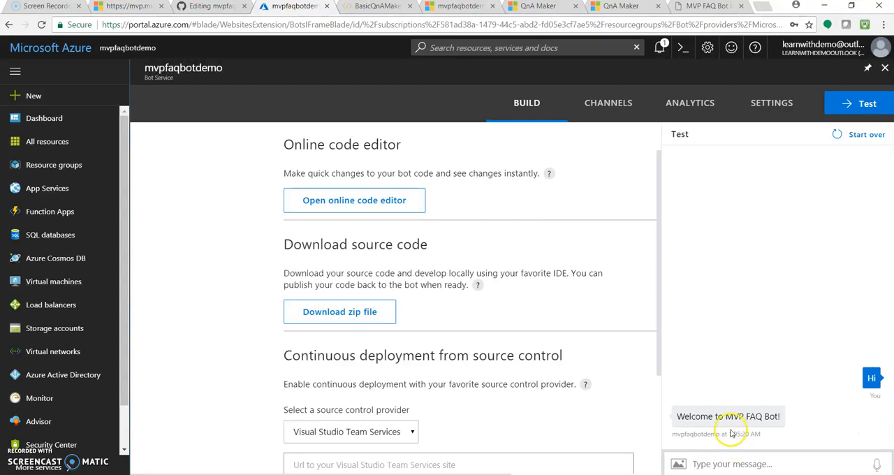
{"action": "type", "text": "Hel"}
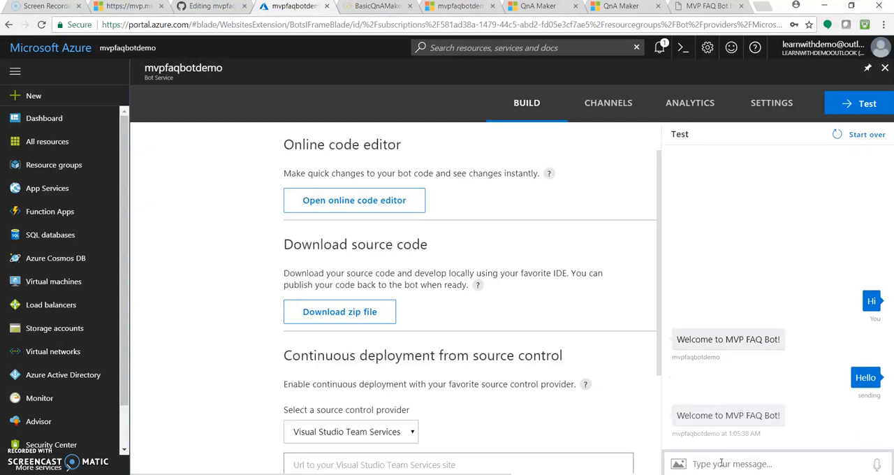
{"action": "type", "text": "What is the Microsoft MVP Award?"}
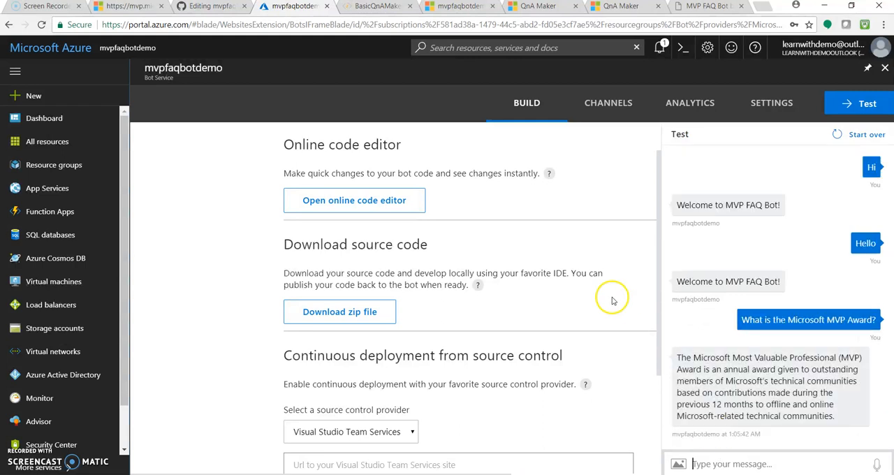
{"action": "left_click", "coordinate": [133, 7]}
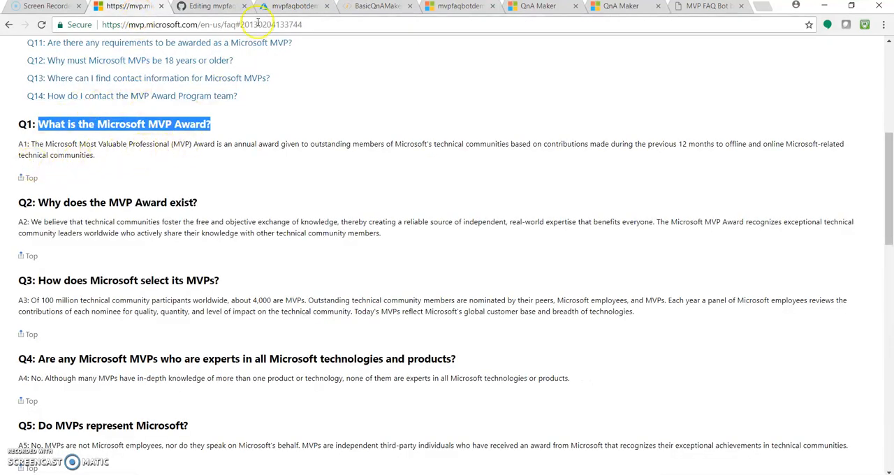
{"action": "left_click", "coordinate": [311, 10]}
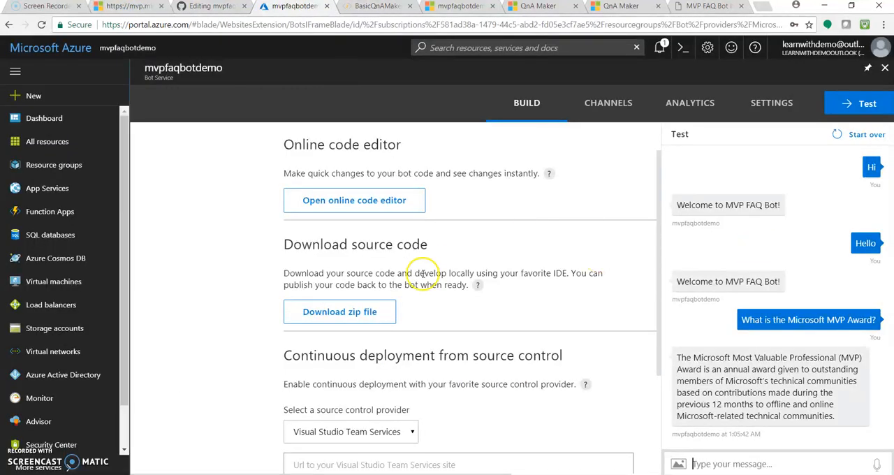
{"action": "mouse_move", "coordinate": [640, 102]}
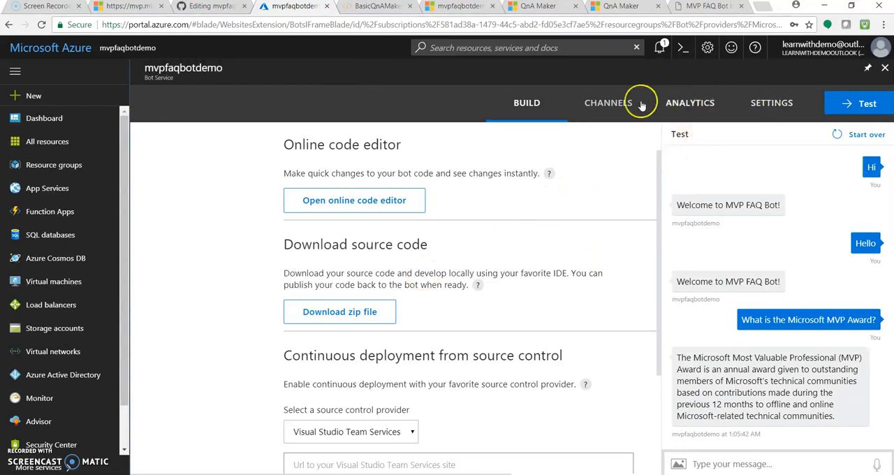
Show the bot's channels list, with Skype and Web Chat running
{"action": "left_click", "coordinate": [609, 103]}
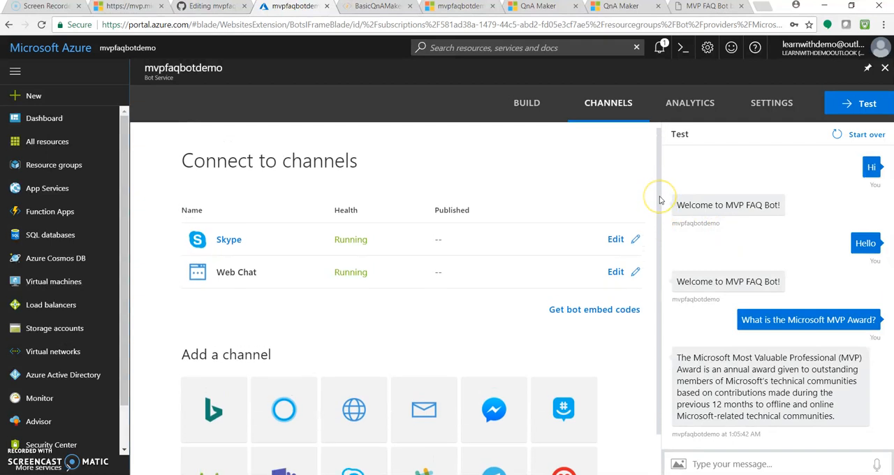
{"action": "mouse_move", "coordinate": [663, 179]}
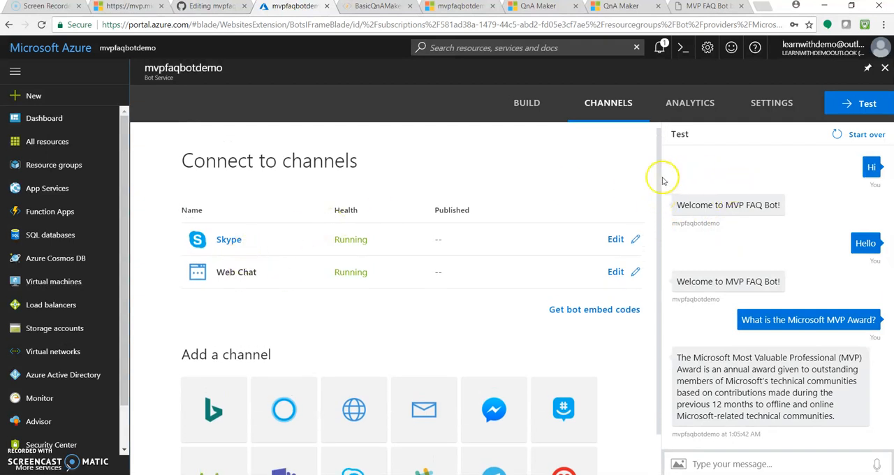
{"action": "scroll", "scroll_direction": "down", "scroll_amount": 3}
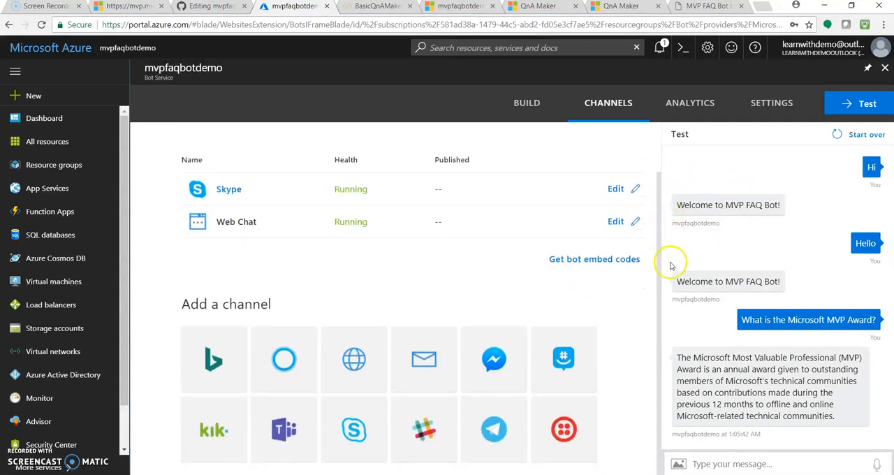
{"action": "mouse_move", "coordinate": [284, 359]}
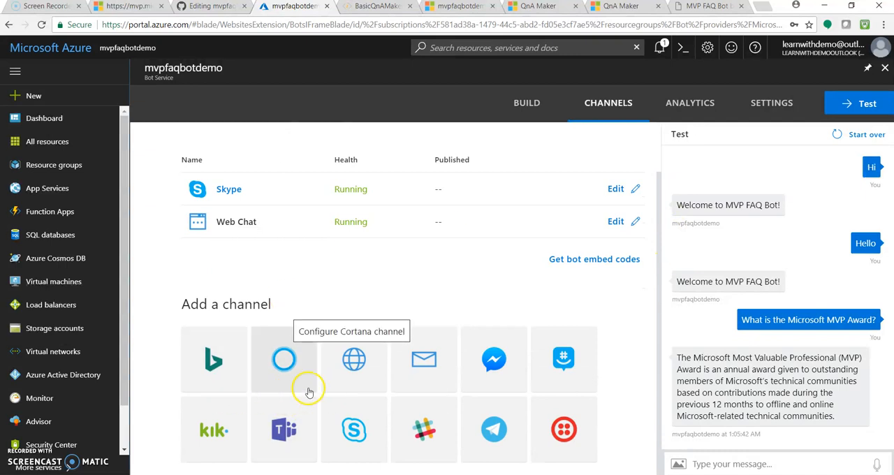
{"action": "mouse_move", "coordinate": [494, 372]}
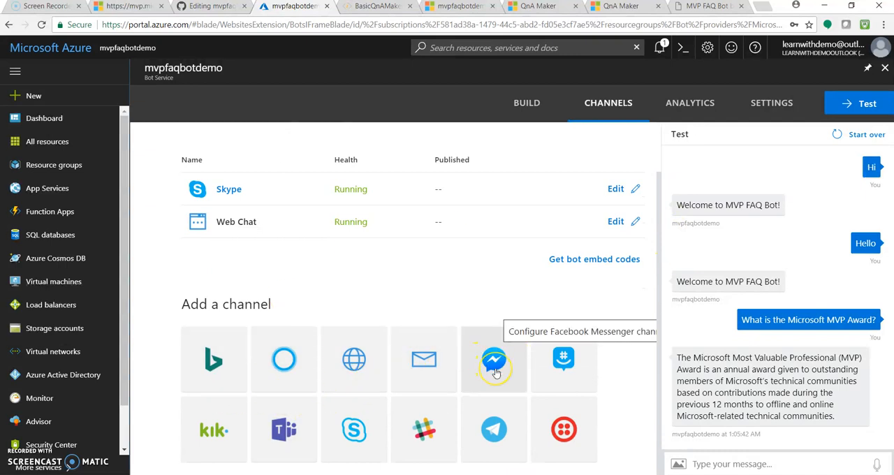
{"action": "mouse_move", "coordinate": [463, 449]}
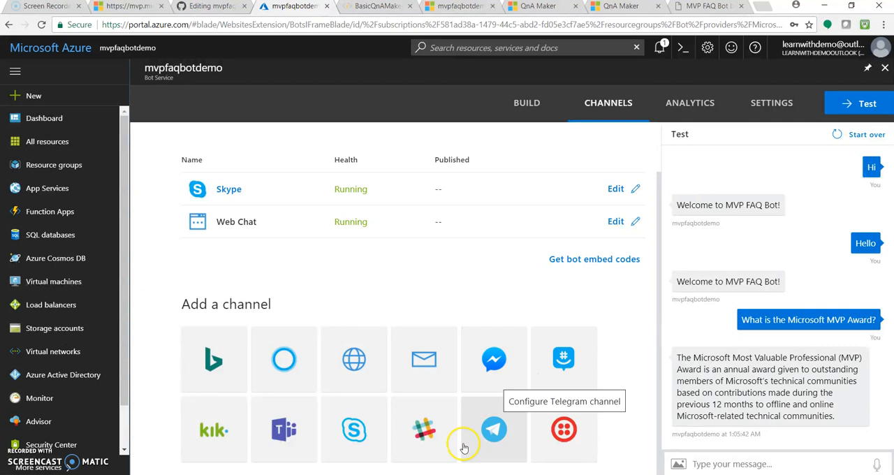
{"action": "mouse_move", "coordinate": [702, 186]}
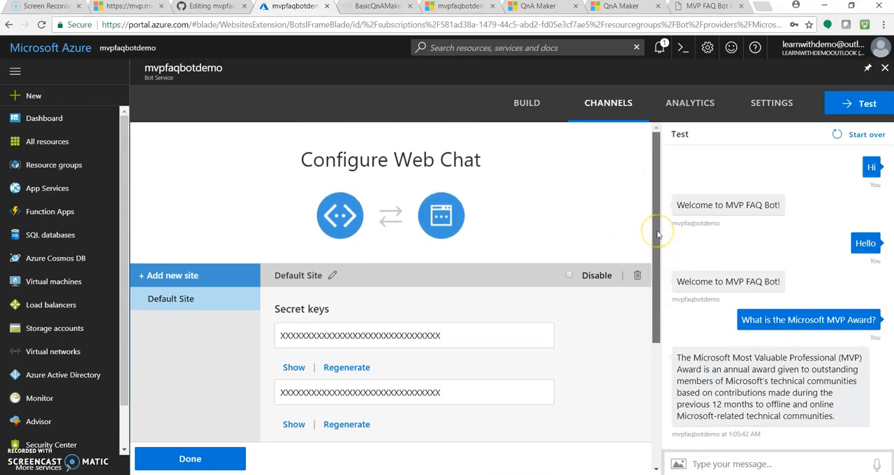
Paste the Web Chat iframe code into Notepad, insert the secret key, and copy the URL
{"action": "scroll", "scroll_direction": "down", "scroll_amount": 3}
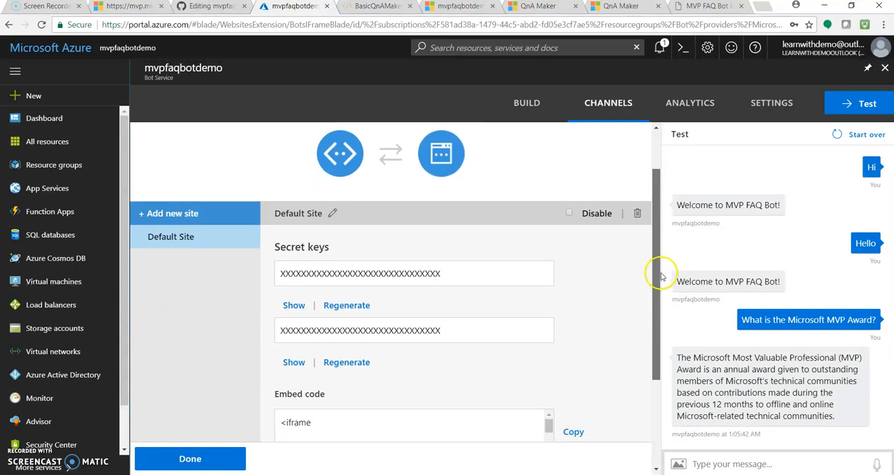
{"action": "scroll", "scroll_direction": "down", "scroll_amount": 3}
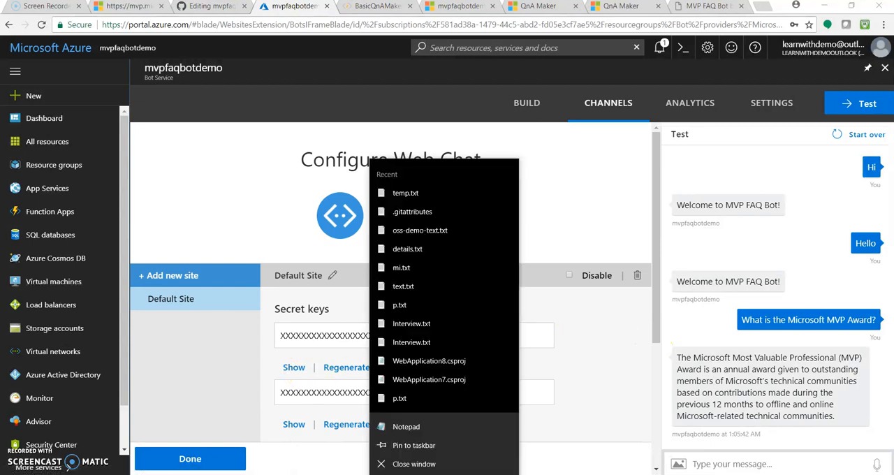
{"action": "left_click", "coordinate": [409, 427]}
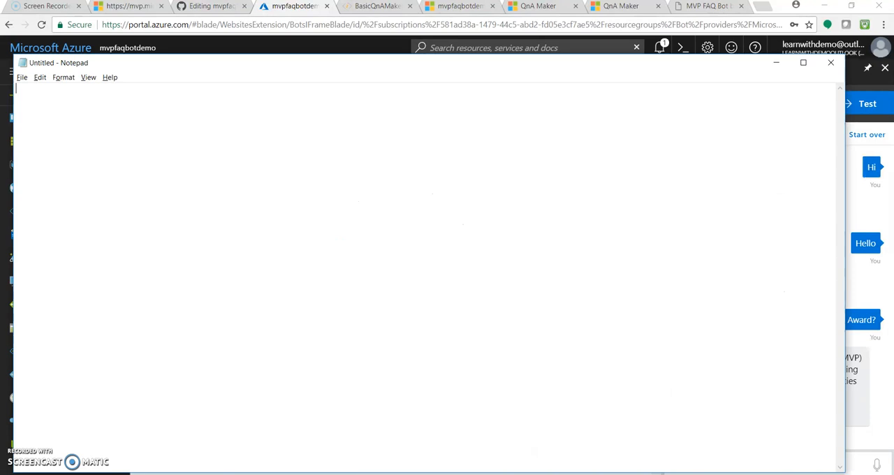
{"action": "type", "text": "<iframe src='https://webchat.botframework.com/embed/mvpfaqbotdemo_6bVYPqvhh4x?s=YOUR_SECRET_HERE'></iframe>"}
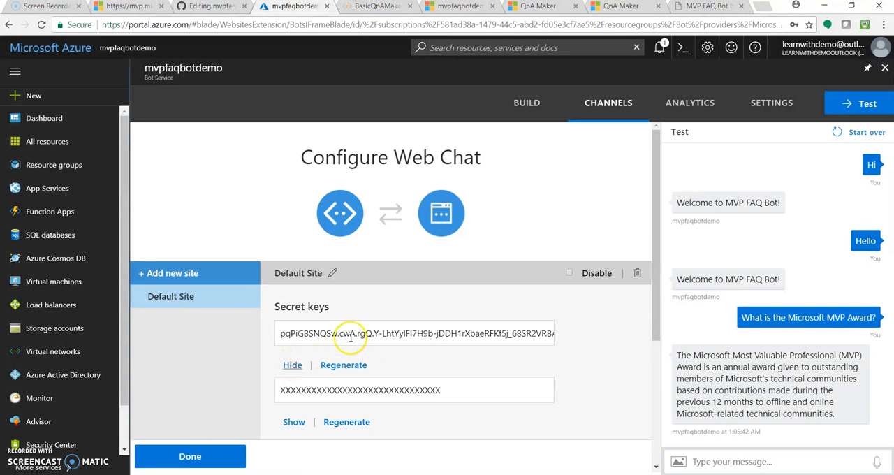
{"action": "triple_click", "coordinate": [350, 335]}
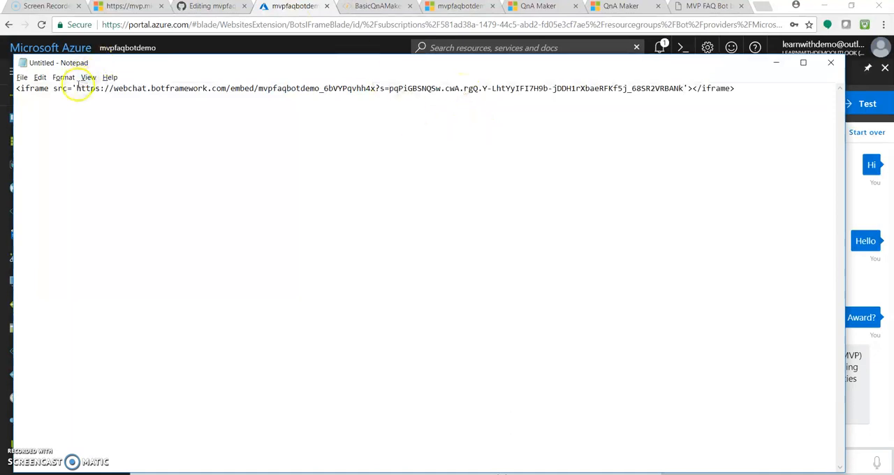
{"action": "left_click_drag", "start_coordinate": [75, 88], "coordinate": [688, 88]}
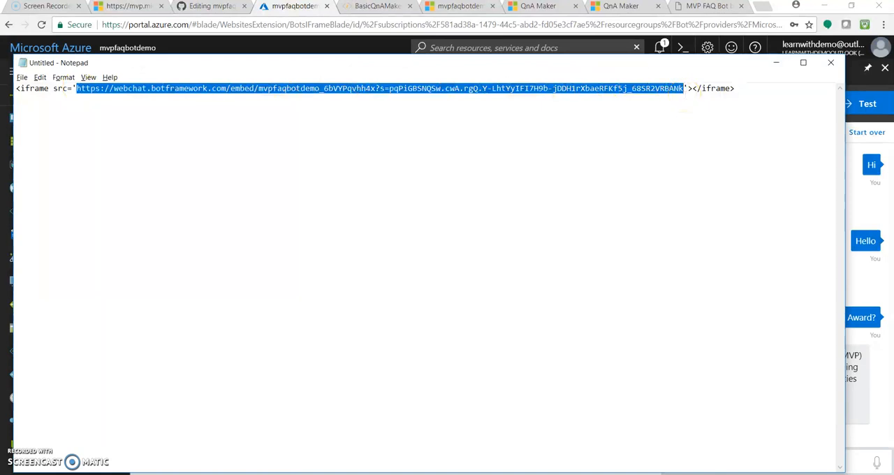
{"action": "left_click", "coordinate": [216, 6]}
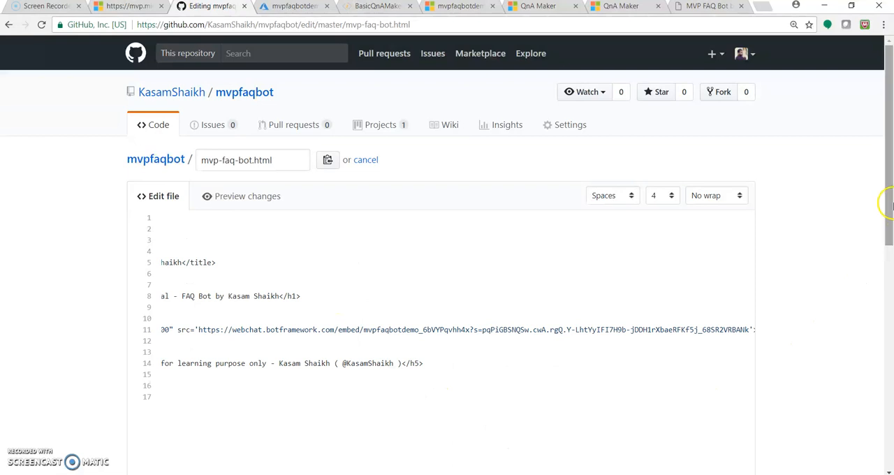
Commit the mvp-faq-bot.html web chat embed directly to the master branch
{"action": "scroll", "scroll_direction": "down", "scroll_amount": 3}
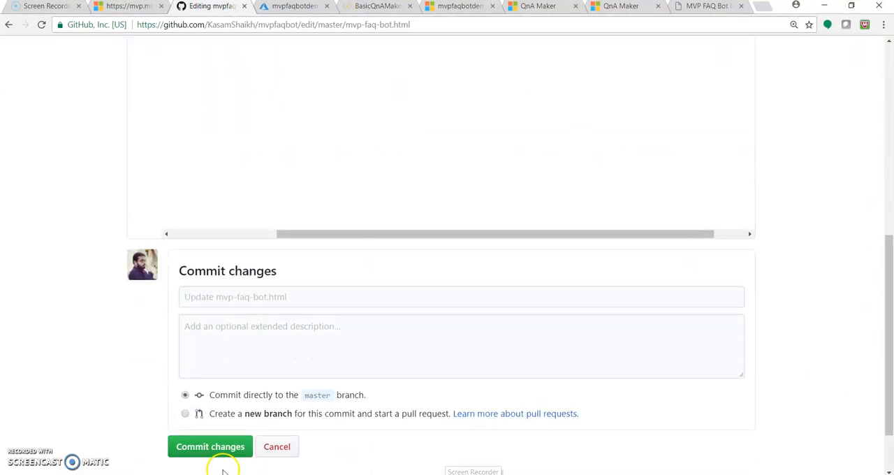
{"action": "left_click", "coordinate": [210, 446]}
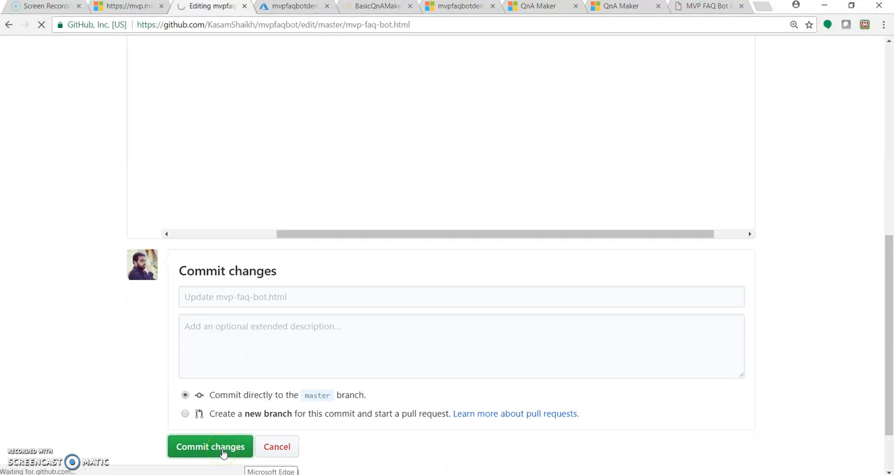
{"action": "left_click", "coordinate": [210, 446]}
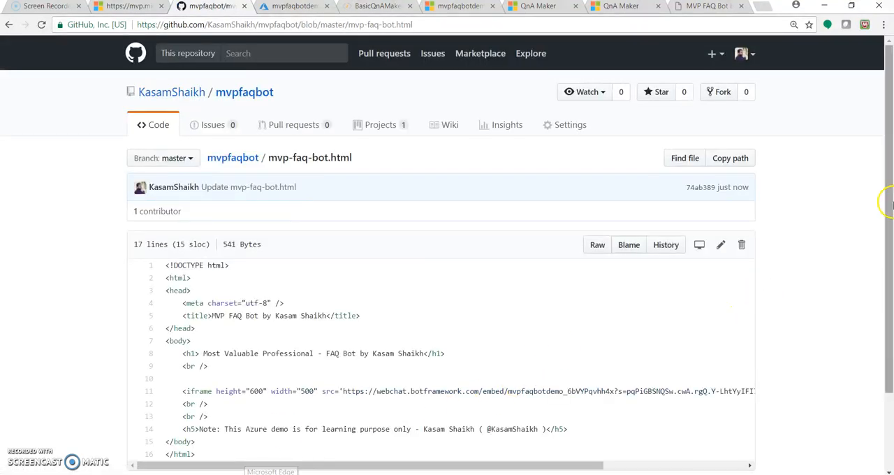
{"action": "scroll", "scroll_direction": "down", "scroll_amount": 3}
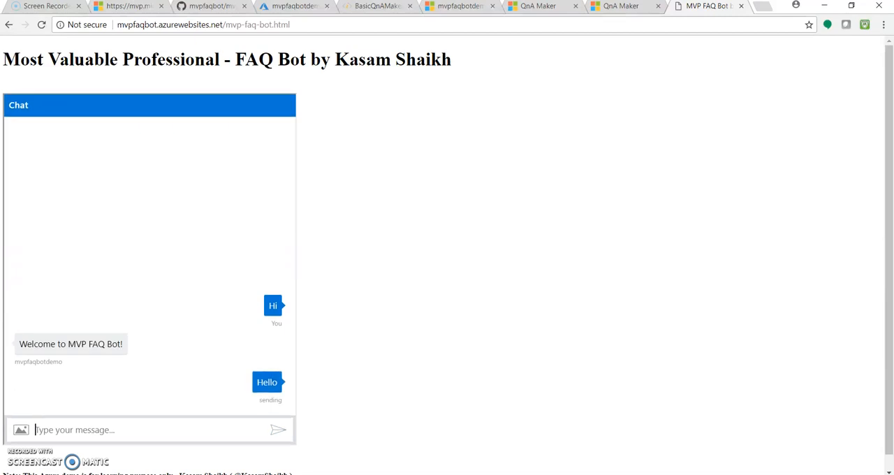
Ask the embedded chat 'How does Microsoft select its MVPs?', taken from the MVP FAQ page
{"action": "left_click", "coordinate": [134, 7]}
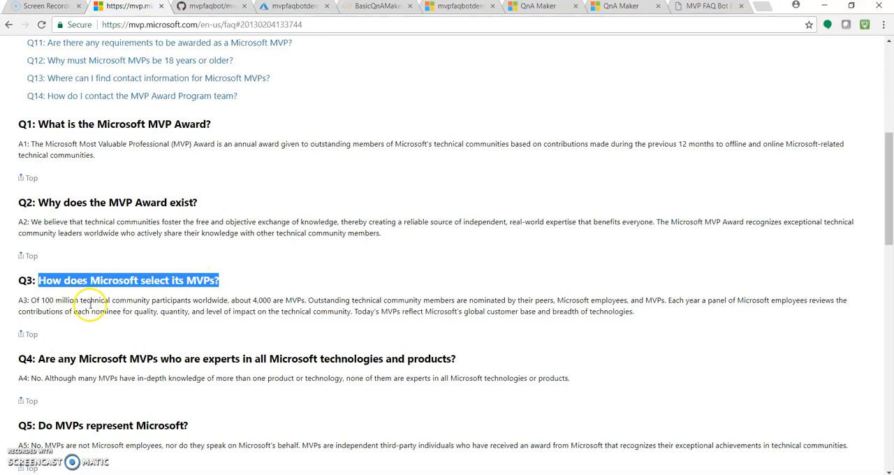
{"action": "mouse_move", "coordinate": [699, 44]}
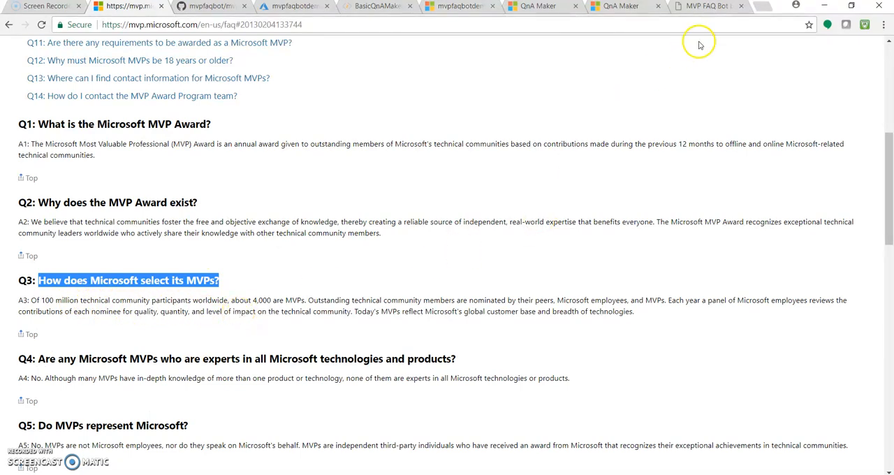
{"action": "left_click", "coordinate": [713, 6]}
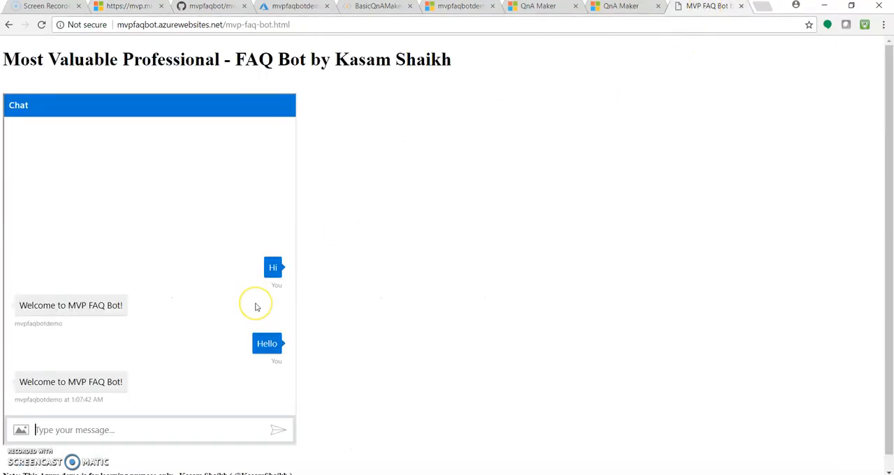
{"action": "type", "text": "How does Microsoft select its MVPs?"}
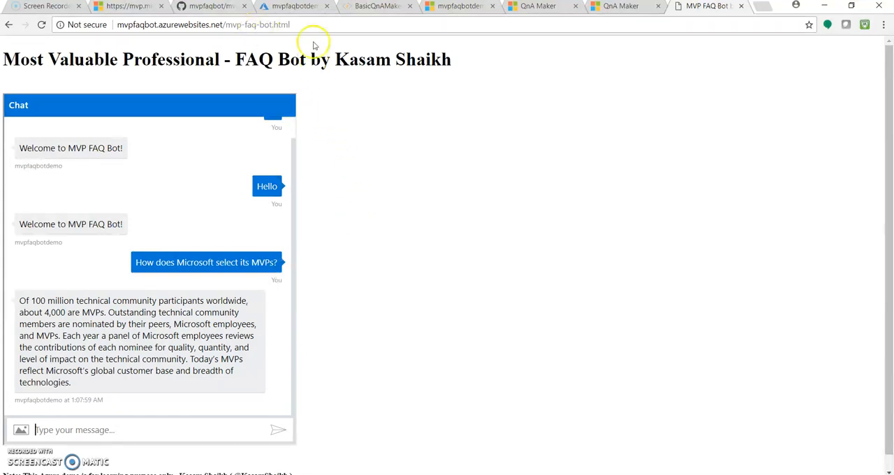
{"action": "mouse_move", "coordinate": [267, 262]}
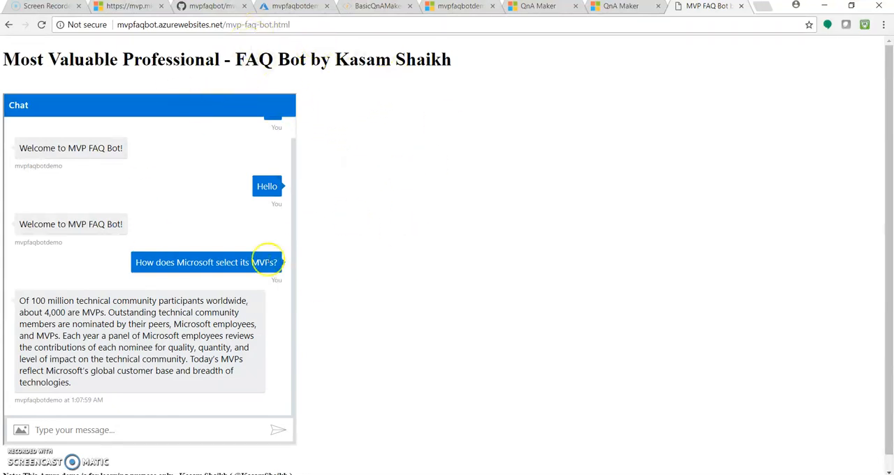
{"action": "mouse_move", "coordinate": [513, 334]}
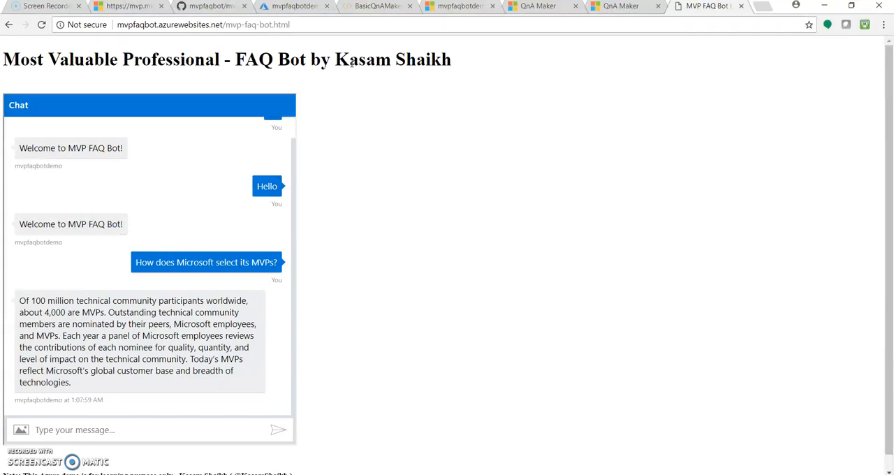
{"action": "key", "text": "alt+tab"}
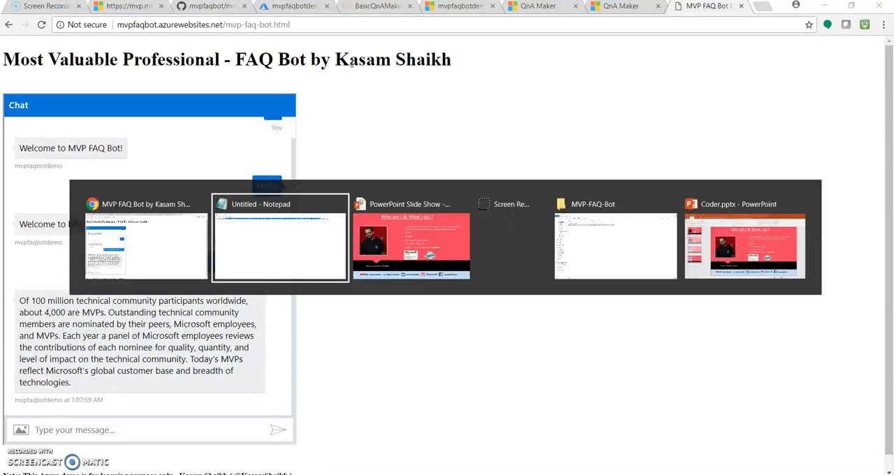